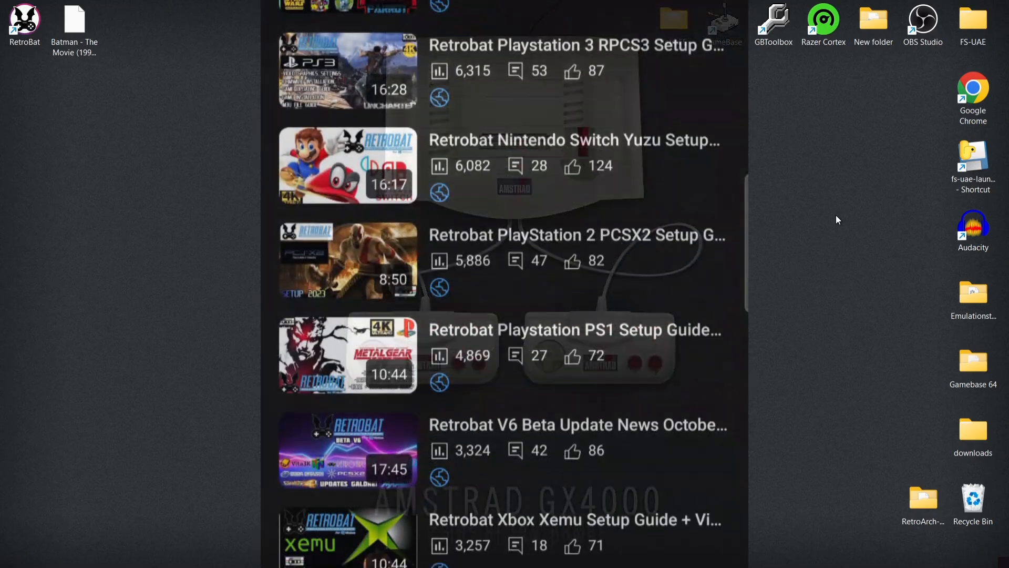
From the RetroBat desktop shortcut, show its install folder on C: maximized with BatGui.exe selected.
{"action": "scroll", "scroll_direction": "down", "scroll_amount": 3}
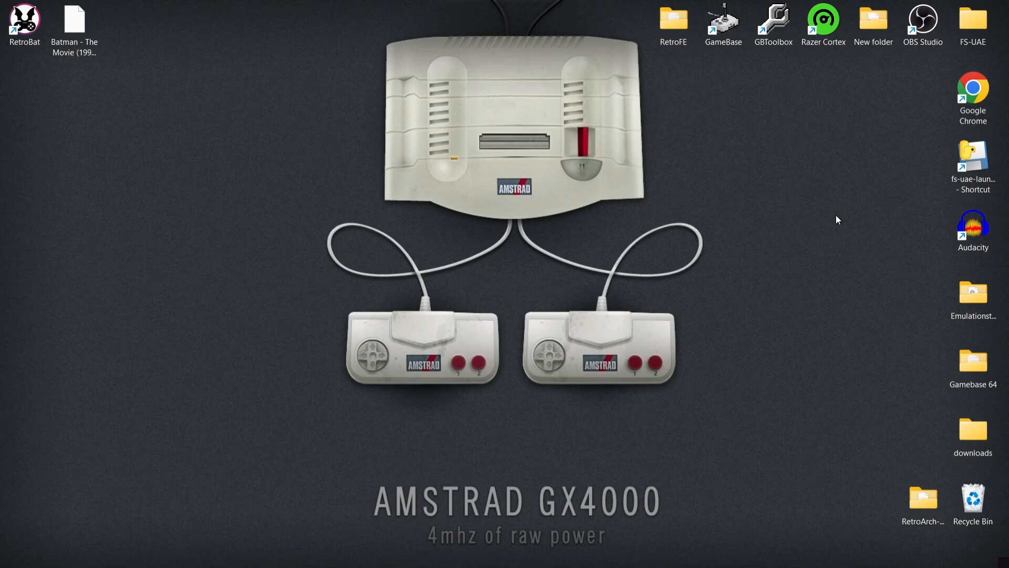
{"action": "left_click", "coordinate": [24, 22]}
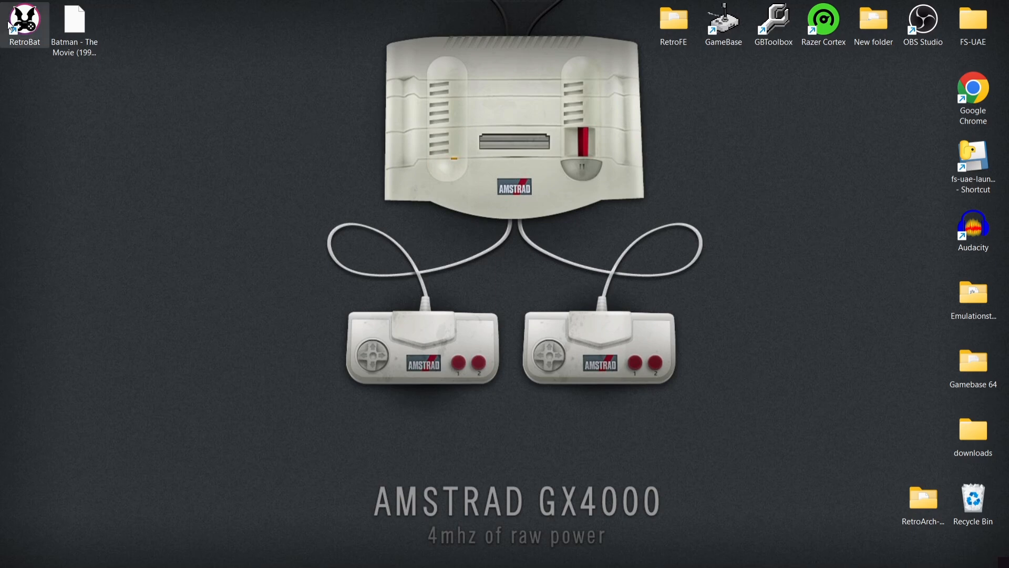
{"action": "right_click", "coordinate": [24, 24]}
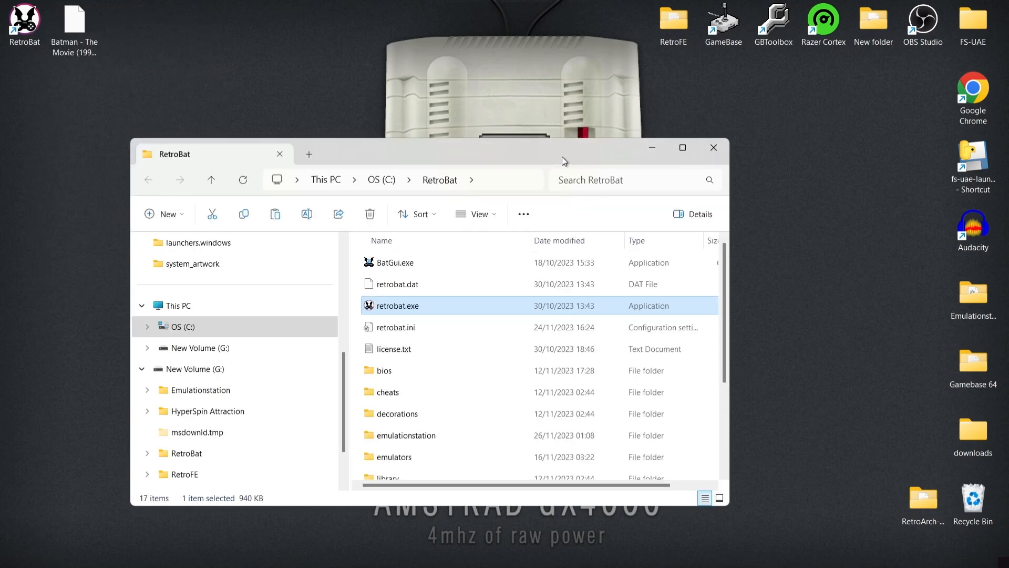
{"action": "left_click", "coordinate": [682, 147]}
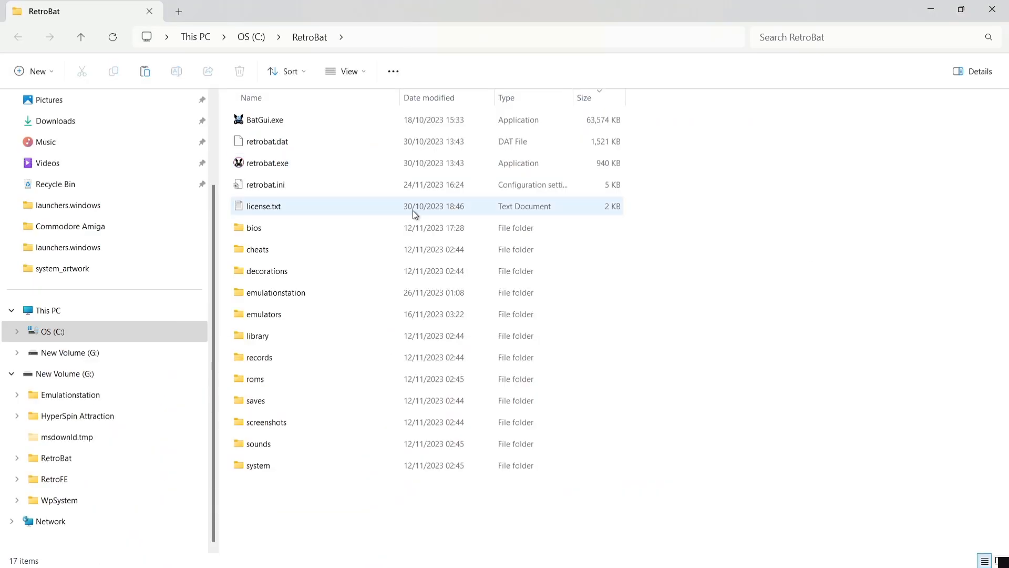
{"action": "left_click", "coordinate": [265, 120]}
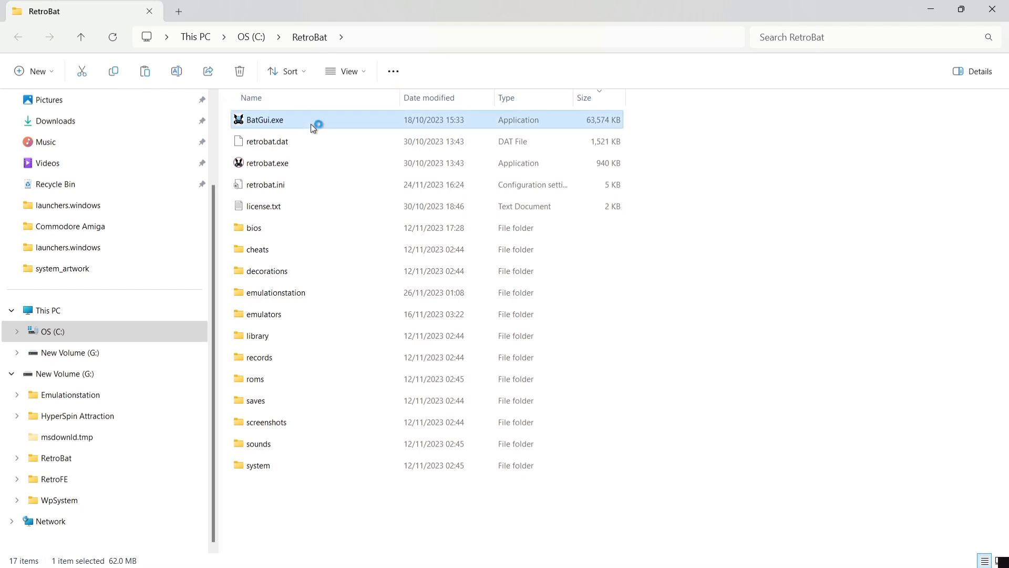
Launch BatGui, enter its System List editor and expand the systems dropdown toward gx4000.
{"action": "double_click", "coordinate": [264, 120]}
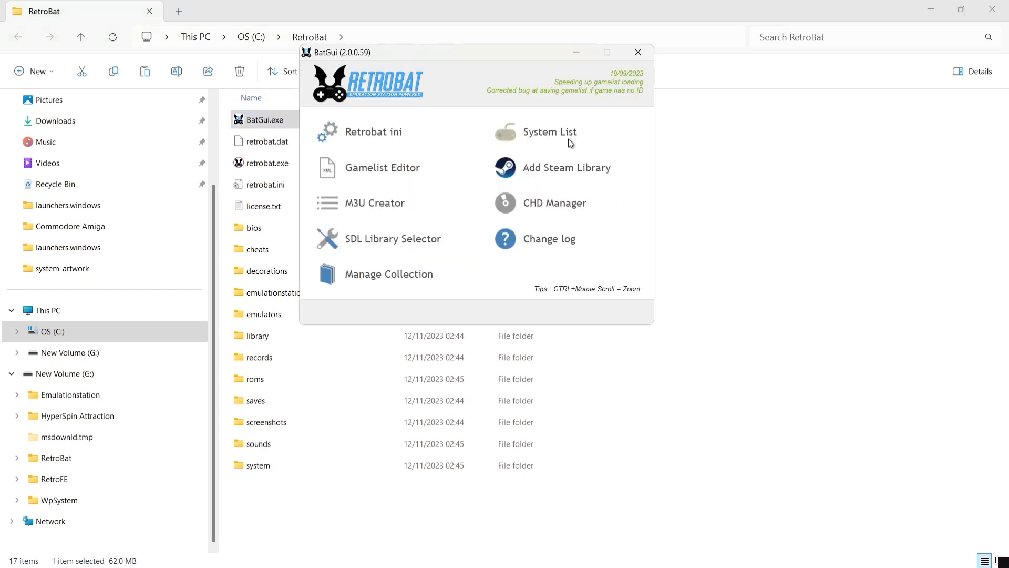
{"action": "left_click", "coordinate": [550, 132]}
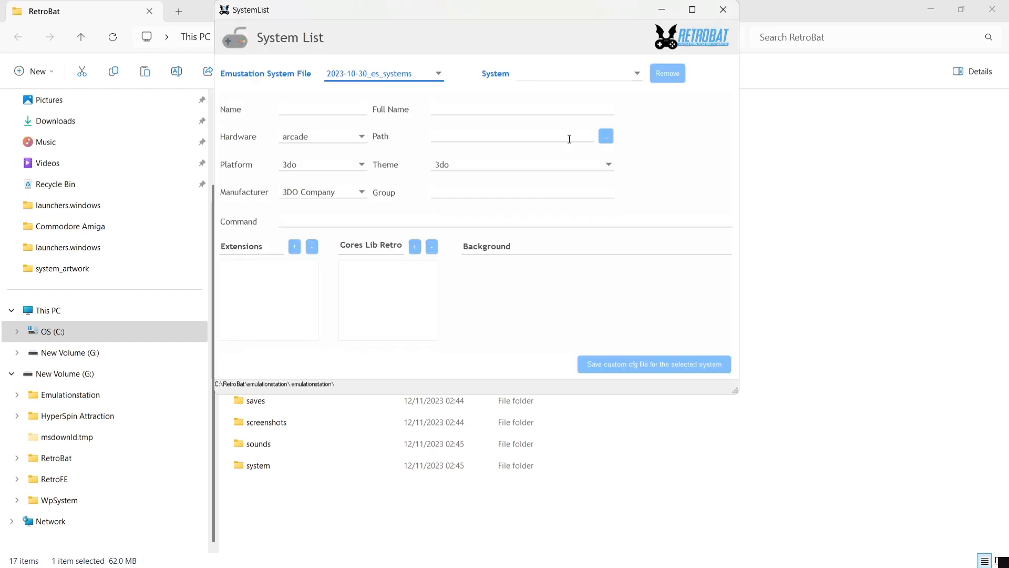
{"action": "mouse_move", "coordinate": [611, 76]}
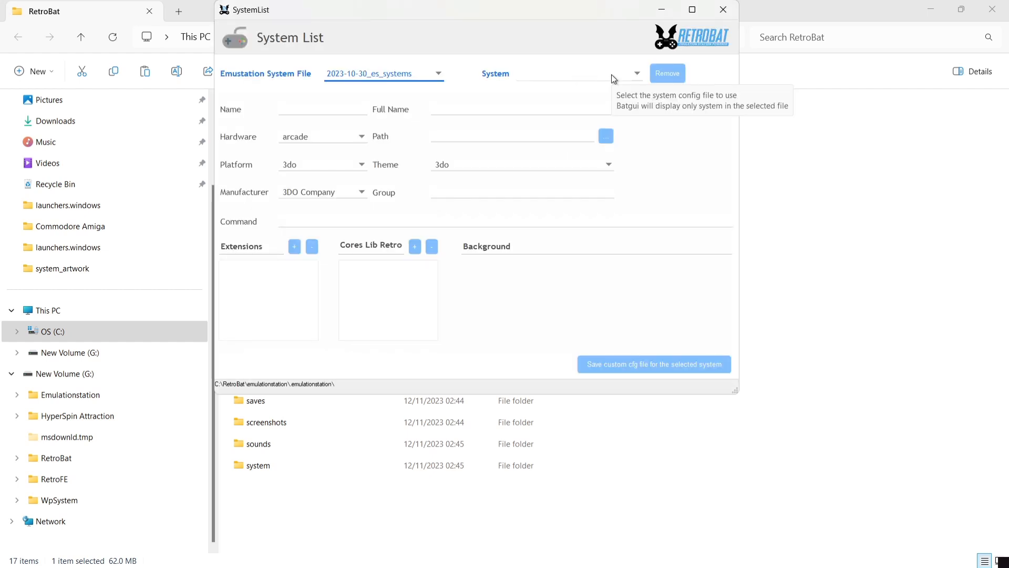
{"action": "left_click", "coordinate": [635, 73]}
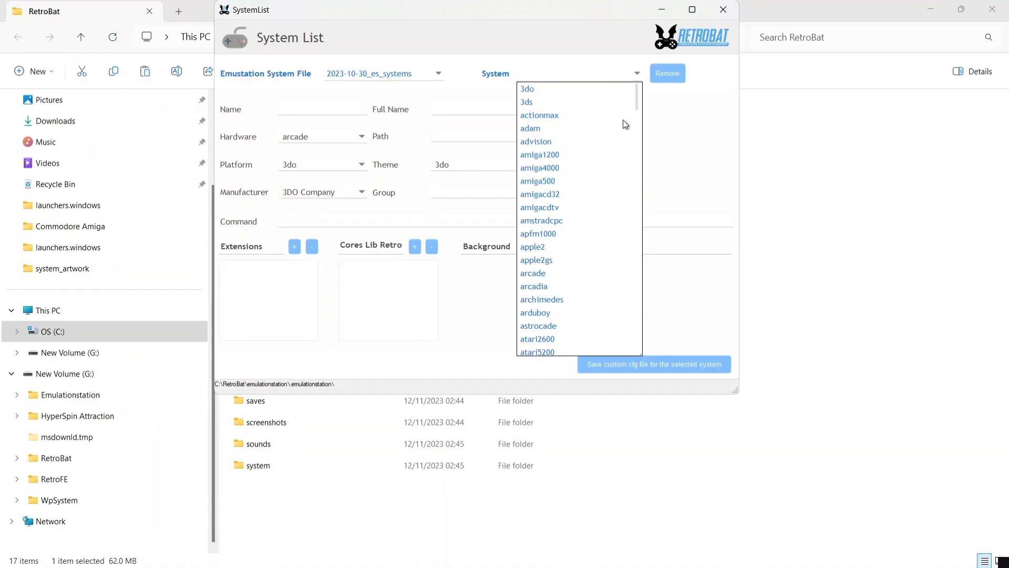
{"action": "mouse_move", "coordinate": [638, 103]}
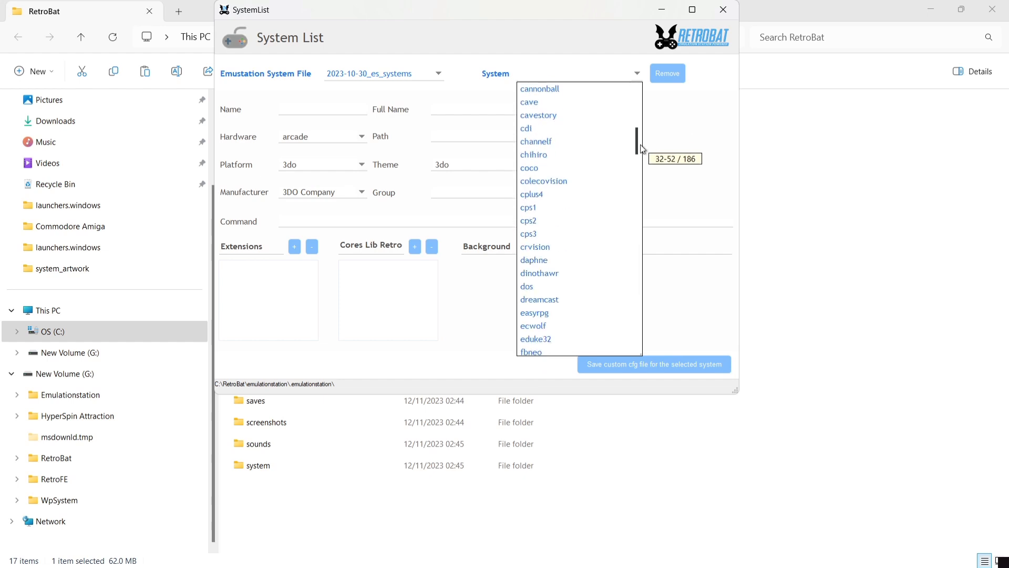
{"action": "scroll", "scroll_direction": "down", "scroll_amount": 3}
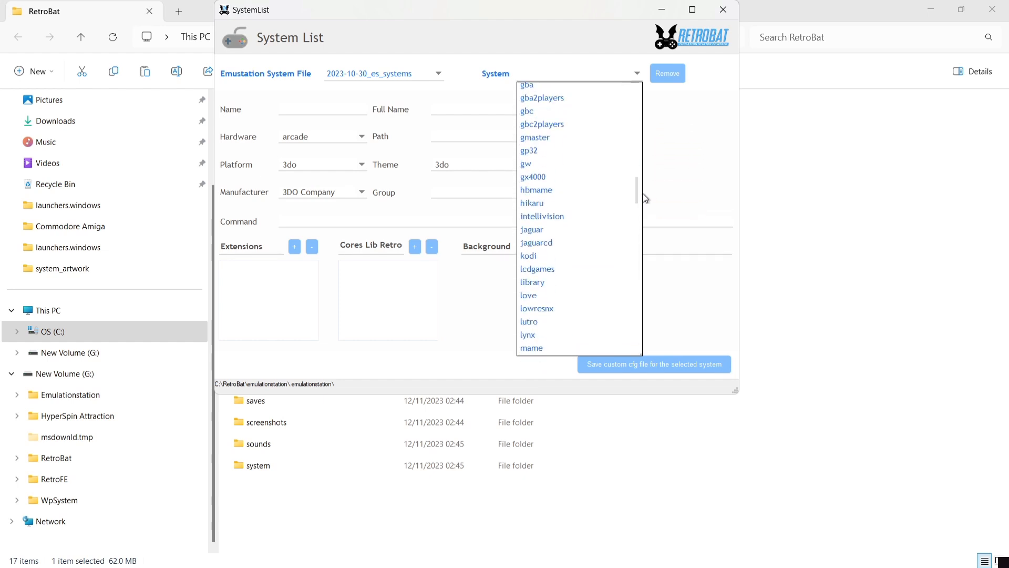
Load gx4000 in System List and review its .dsk, .cpr, .7z and .zip extensions with the cap32 core.
{"action": "left_click", "coordinate": [532, 177]}
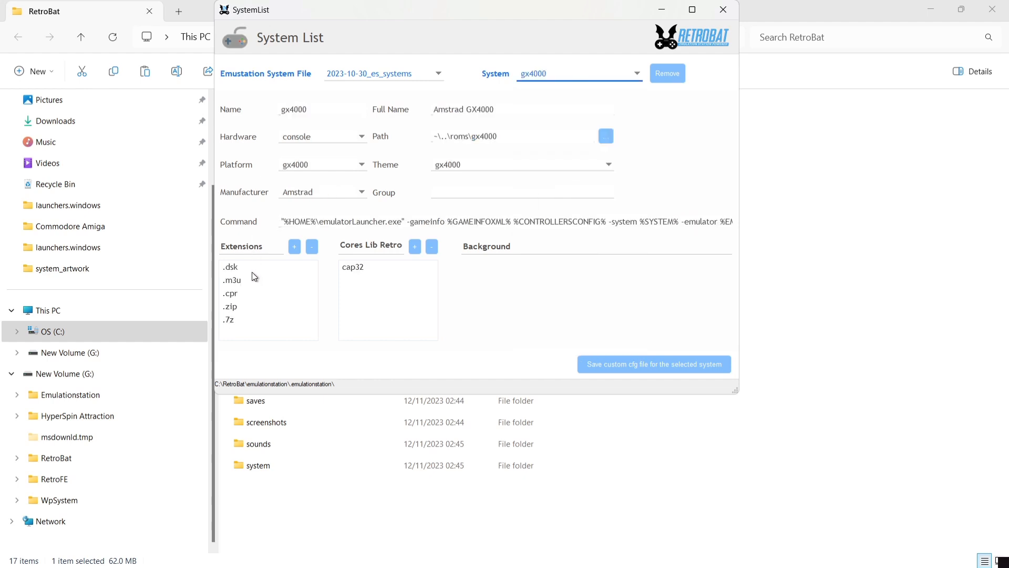
{"action": "mouse_move", "coordinate": [289, 282]}
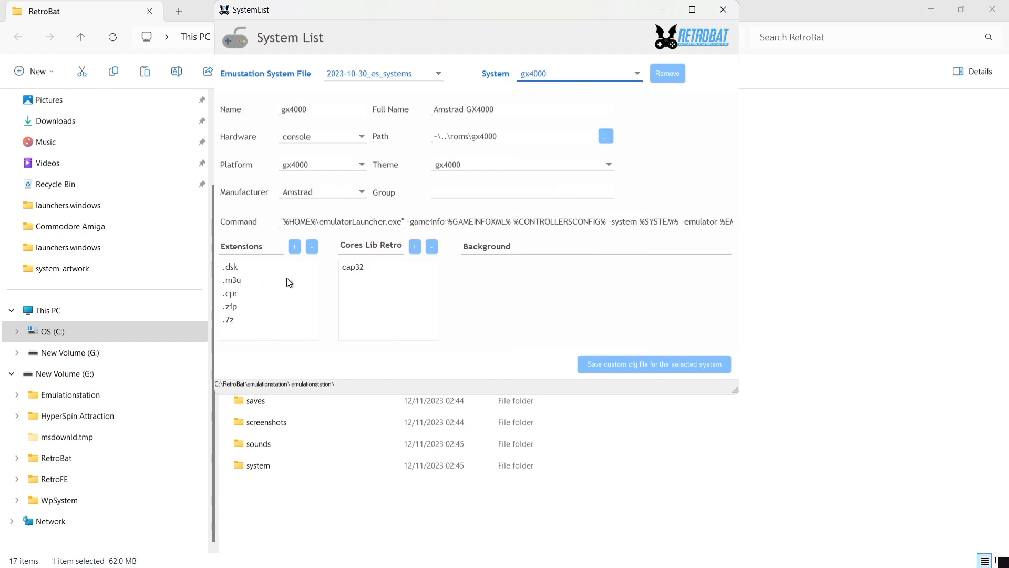
{"action": "mouse_move", "coordinate": [267, 270]}
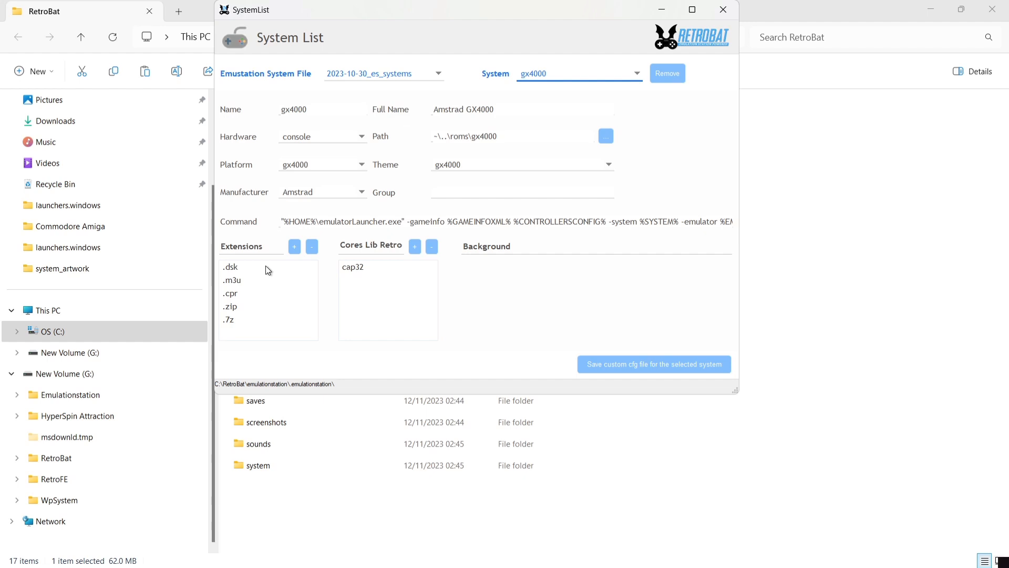
{"action": "left_click", "coordinate": [231, 266]}
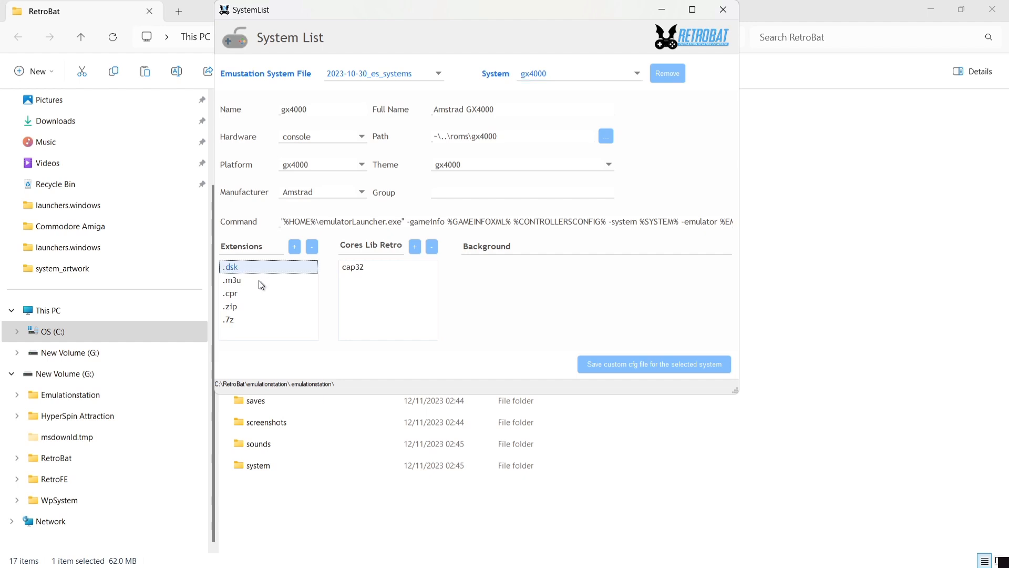
{"action": "left_click", "coordinate": [230, 293]}
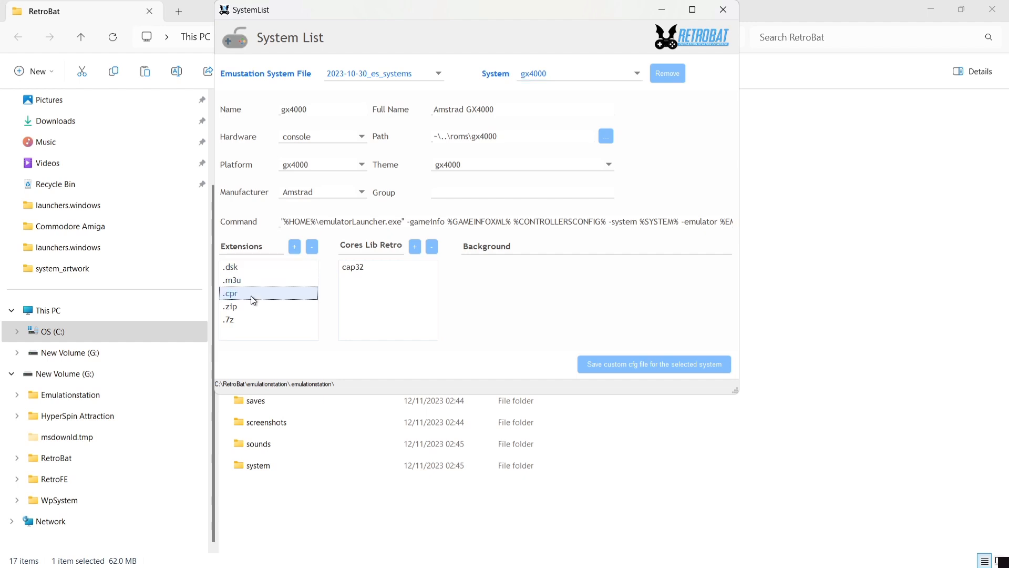
{"action": "left_click", "coordinate": [228, 320]}
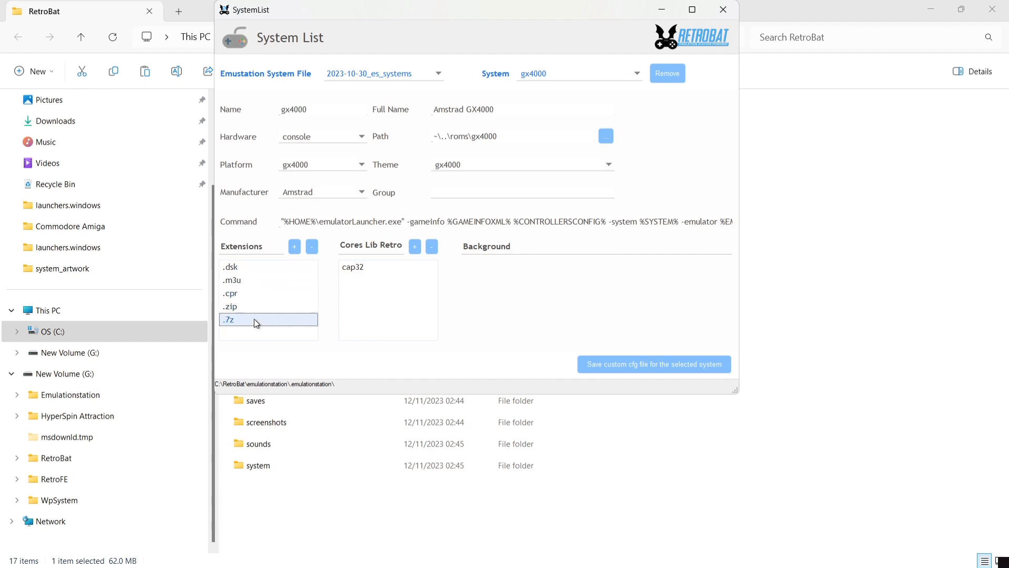
{"action": "mouse_move", "coordinate": [303, 309]}
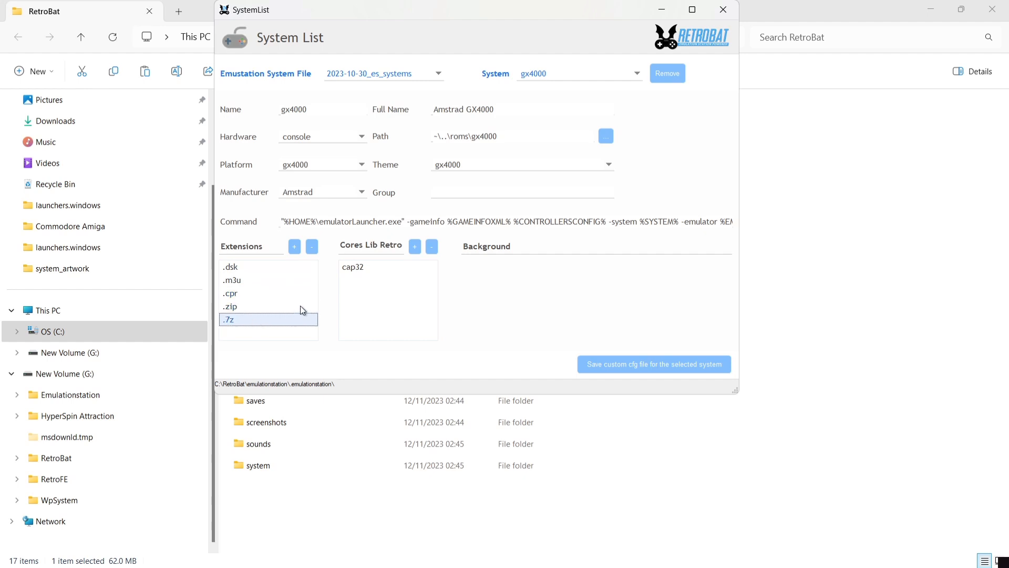
{"action": "left_click", "coordinate": [268, 306]}
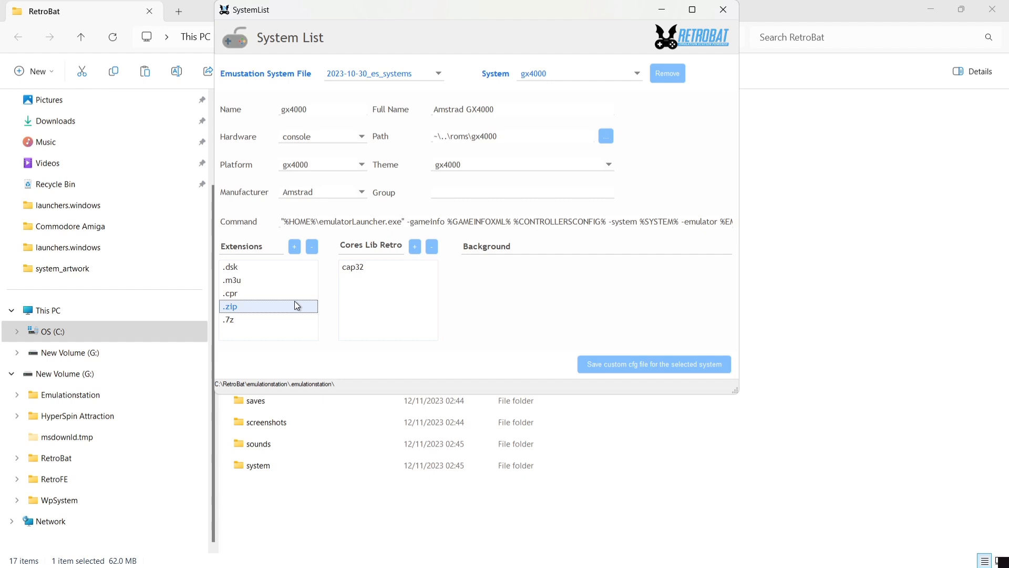
{"action": "mouse_move", "coordinate": [249, 277]}
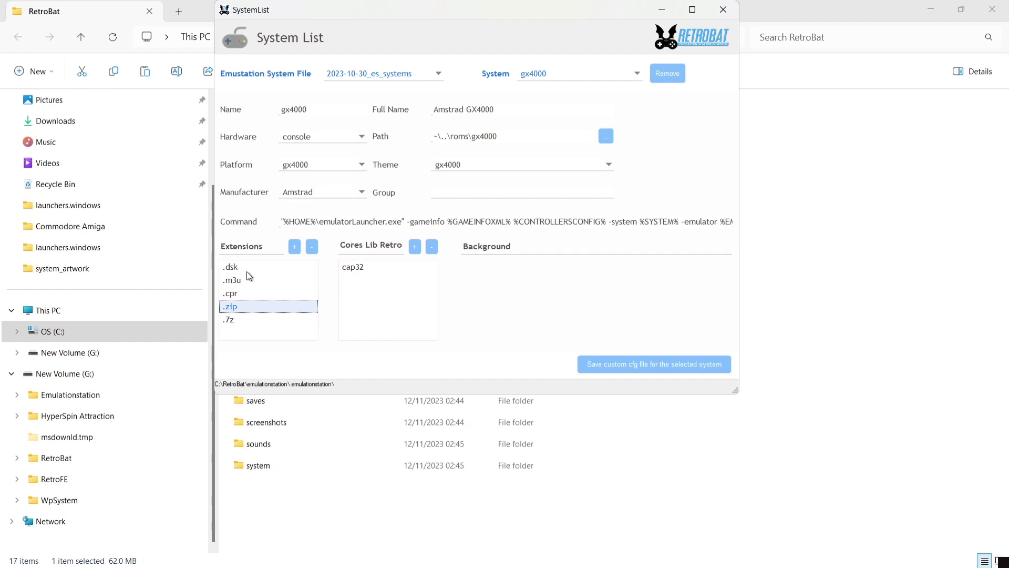
{"action": "mouse_move", "coordinate": [277, 323]}
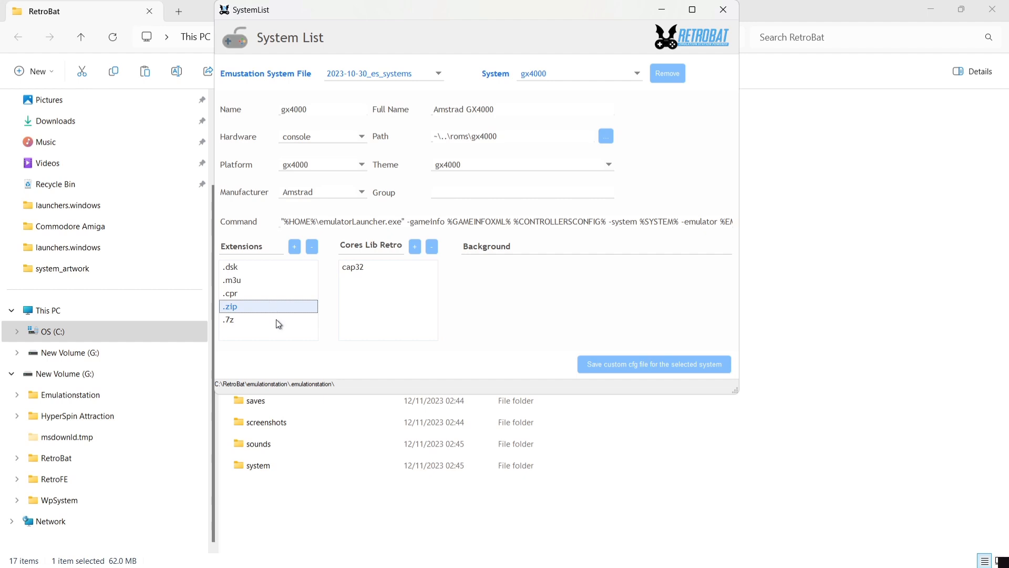
{"action": "mouse_move", "coordinate": [280, 313]}
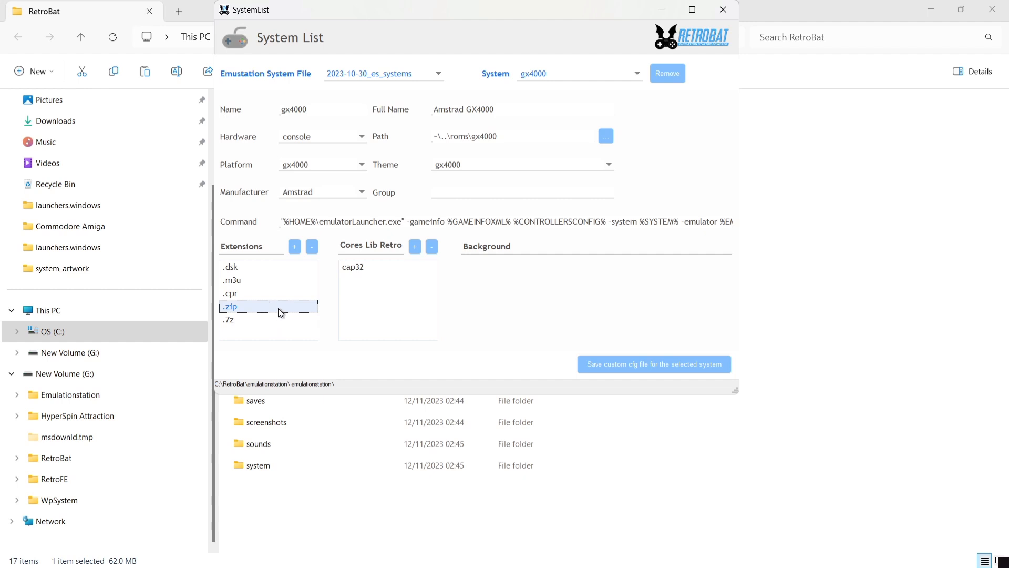
{"action": "mouse_move", "coordinate": [298, 309]}
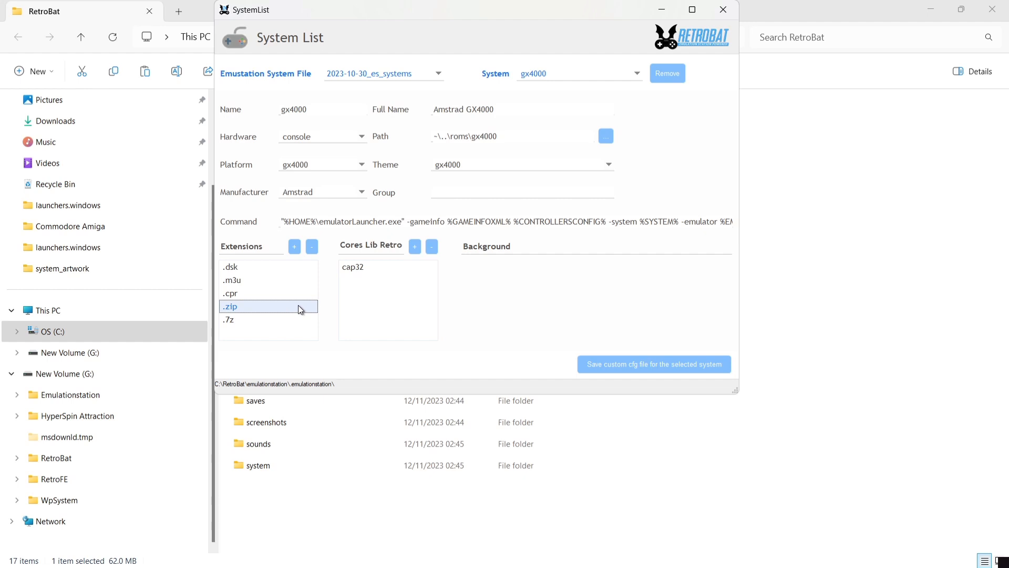
{"action": "mouse_move", "coordinate": [276, 294]}
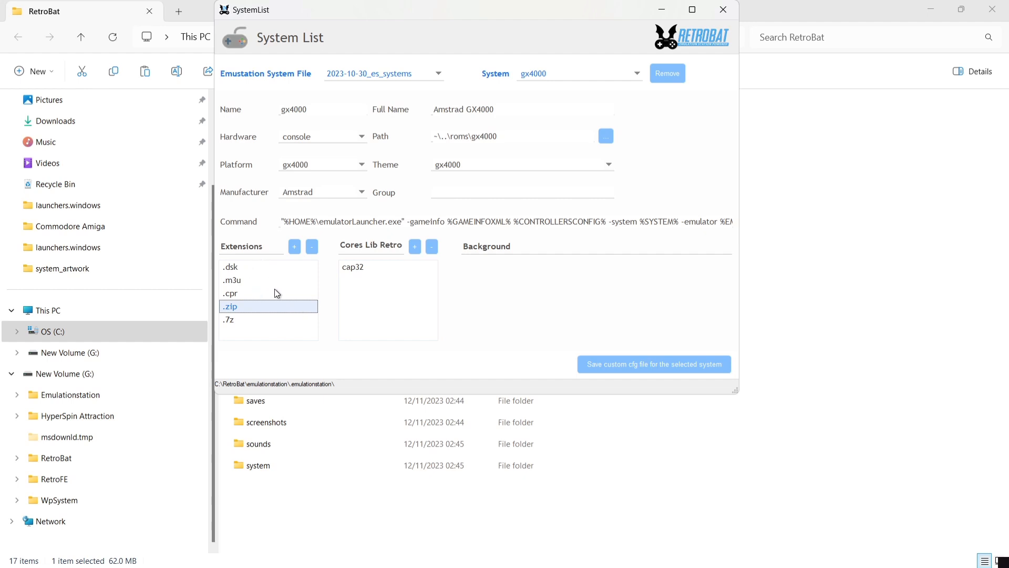
{"action": "mouse_move", "coordinate": [319, 291]}
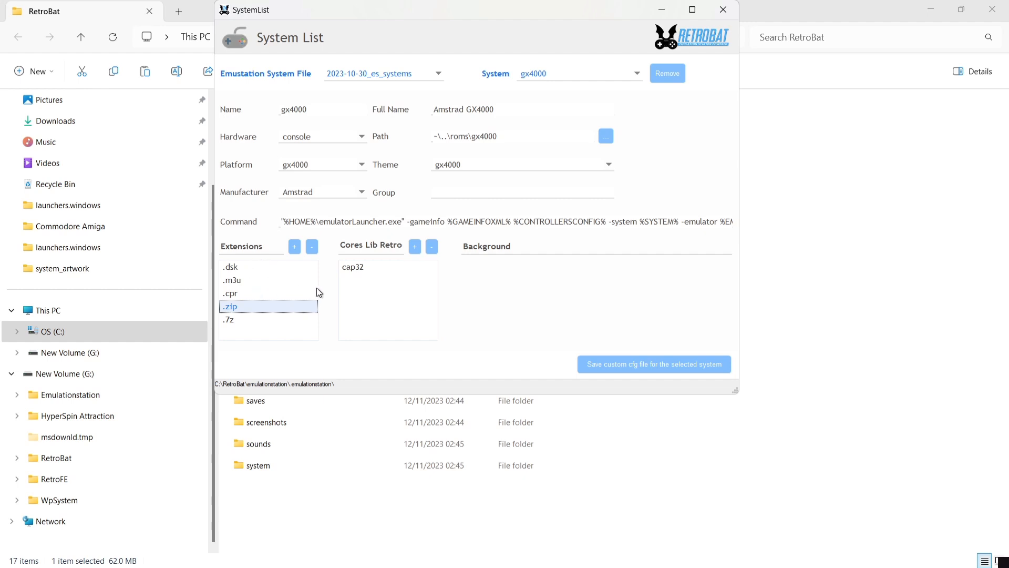
{"action": "mouse_move", "coordinate": [398, 274]}
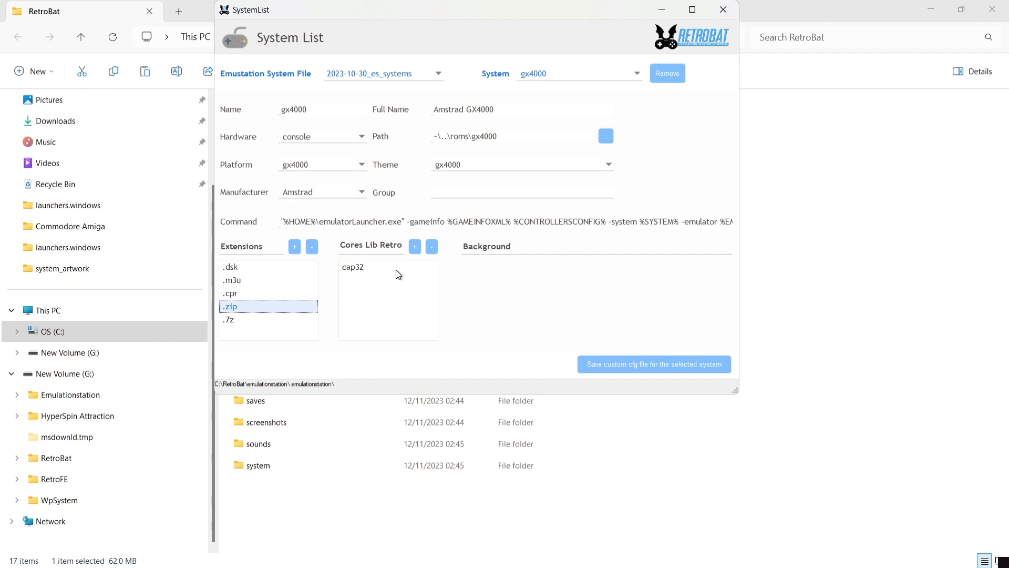
{"action": "mouse_move", "coordinate": [359, 272]}
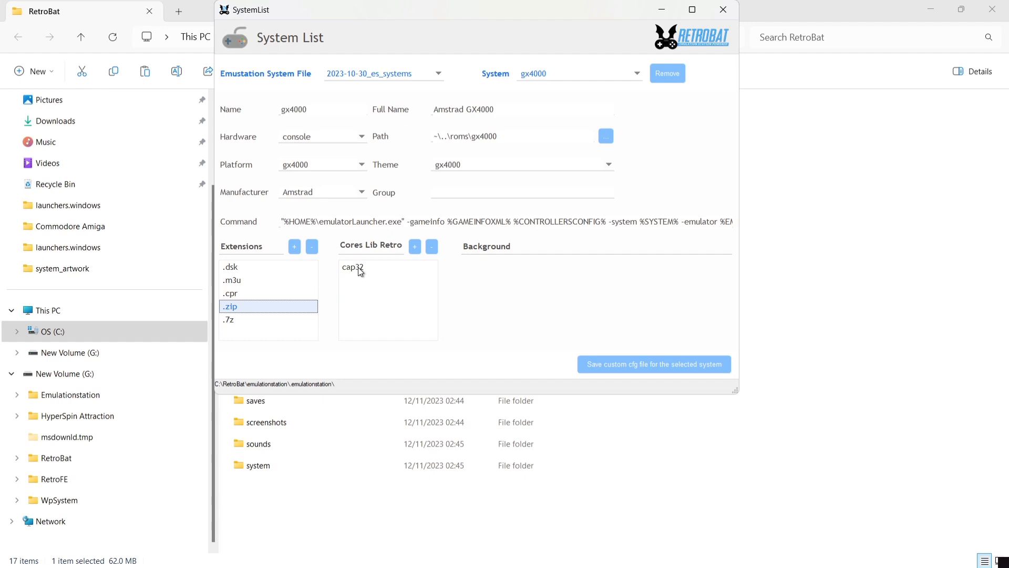
{"action": "mouse_move", "coordinate": [406, 270]}
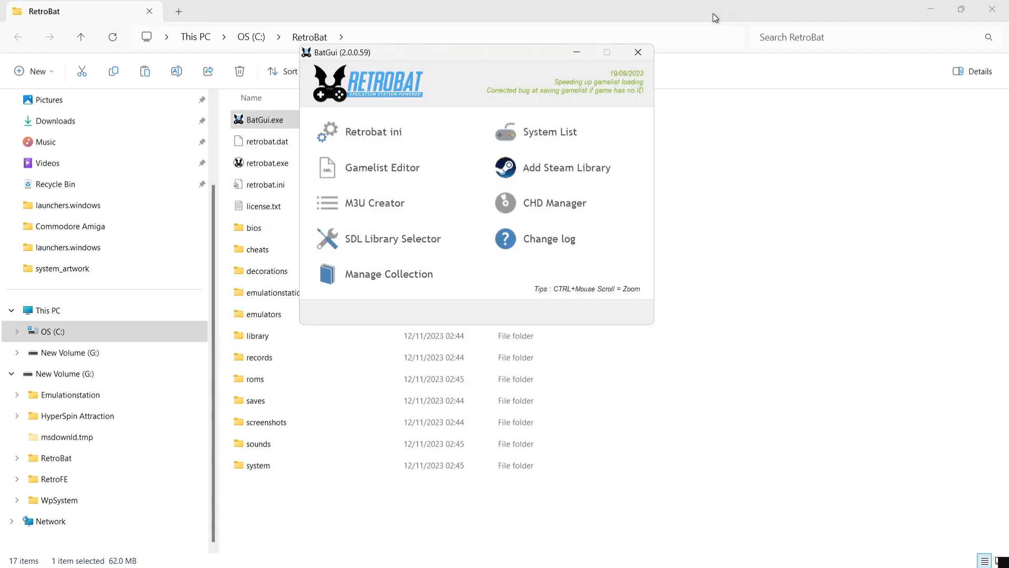
Close BatGui and go into roms\gx4000 in the RetroBat folder.
{"action": "left_click", "coordinate": [638, 52]}
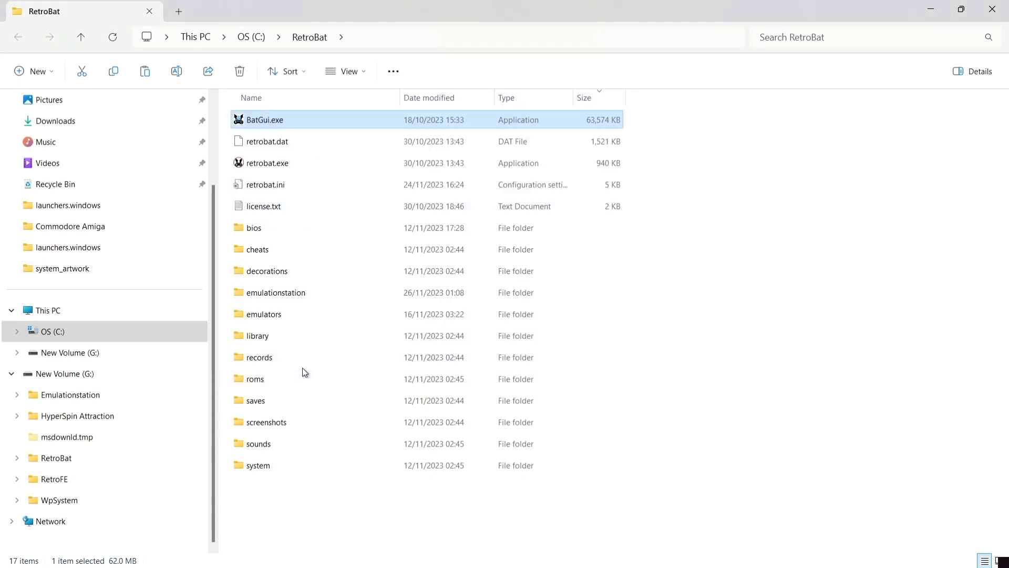
{"action": "double_click", "coordinate": [256, 378]}
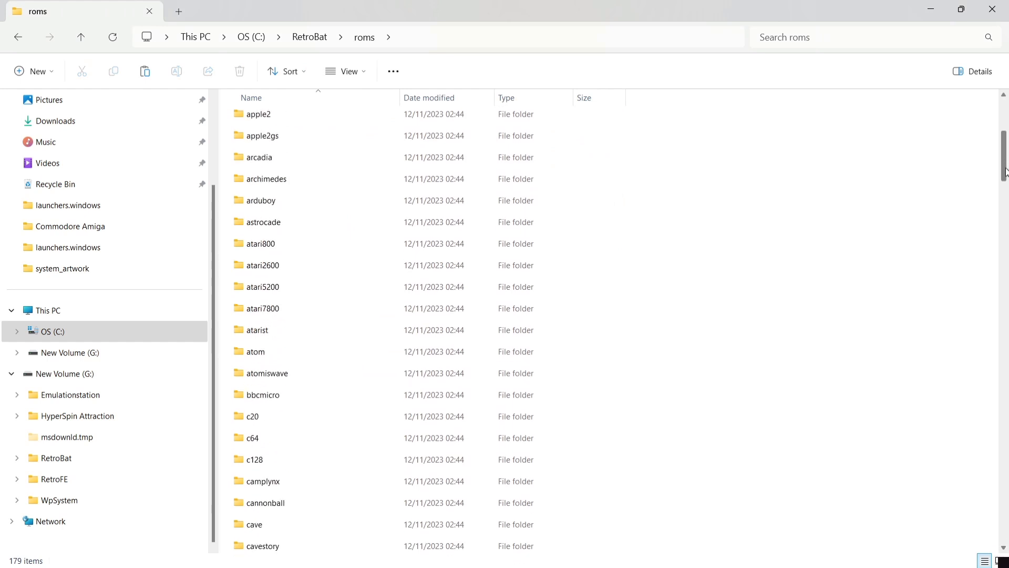
{"action": "scroll", "scroll_direction": "down", "scroll_amount": 3}
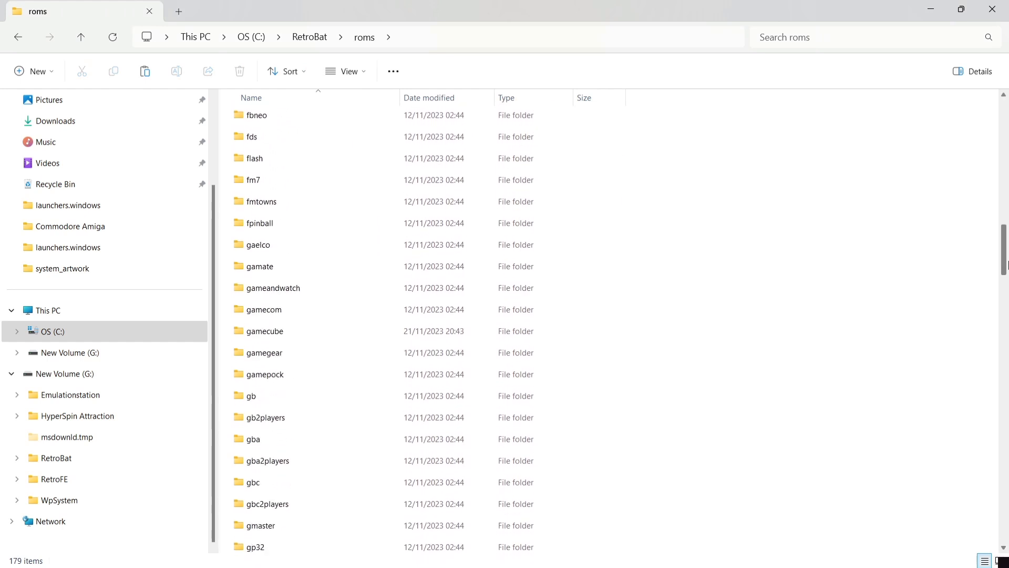
{"action": "scroll", "scroll_direction": "down", "scroll_amount": 3}
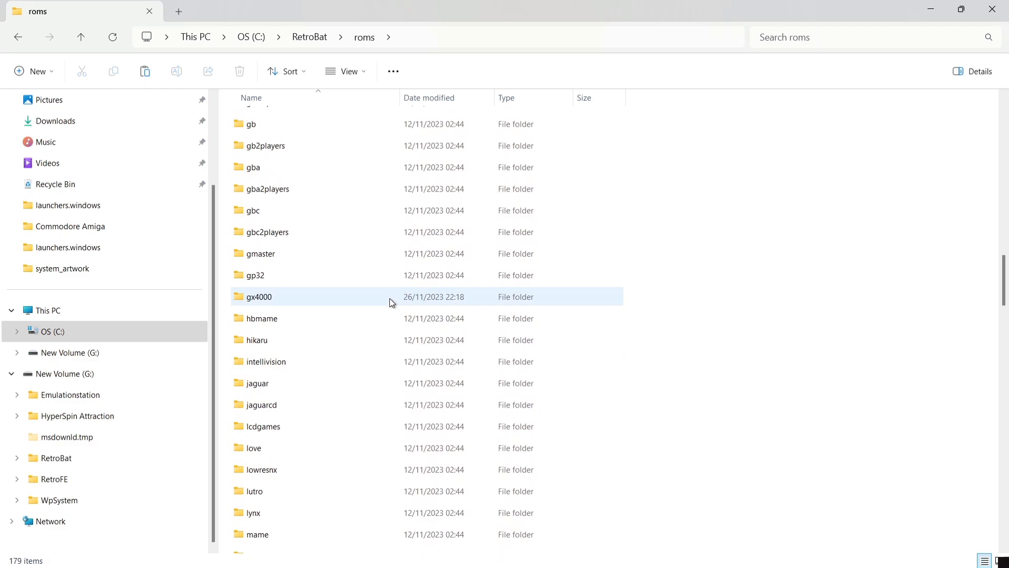
{"action": "double_click", "coordinate": [259, 297]}
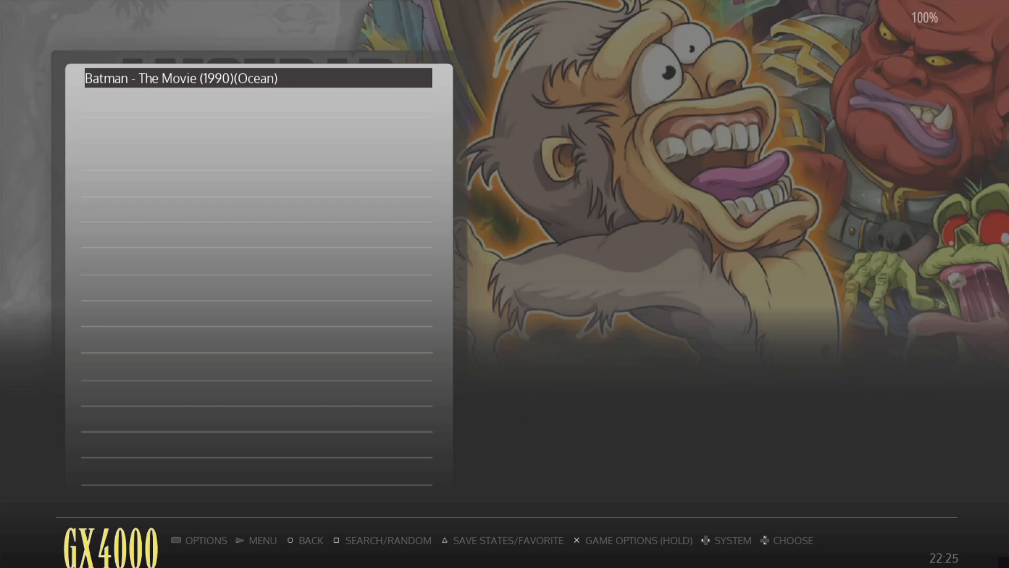
Run Scrape Now with ScreenScraper on the GX4000 Batman game until scraping finishes.
{"action": "left_click", "coordinate": [256, 540]}
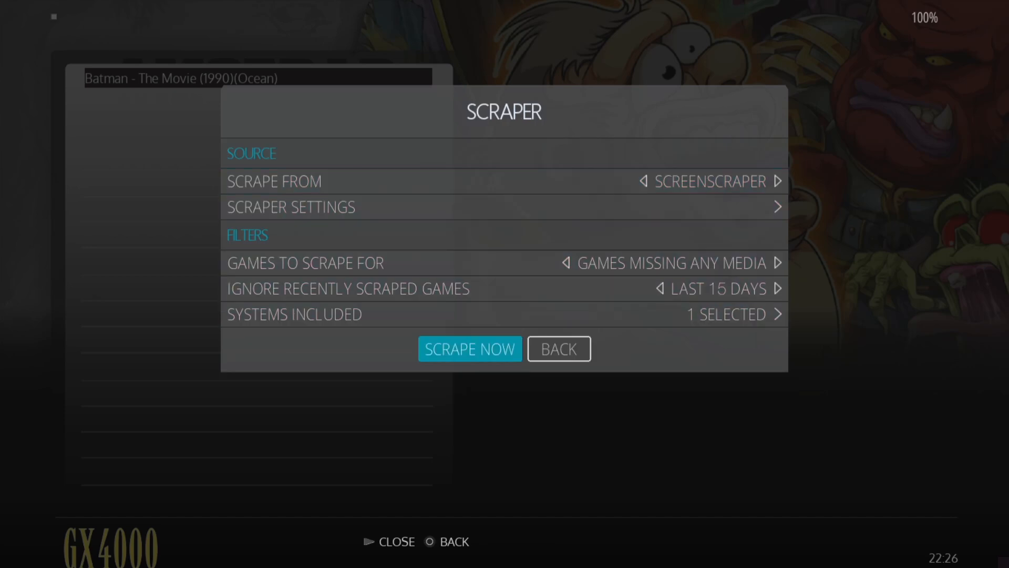
{"action": "left_click", "coordinate": [469, 348]}
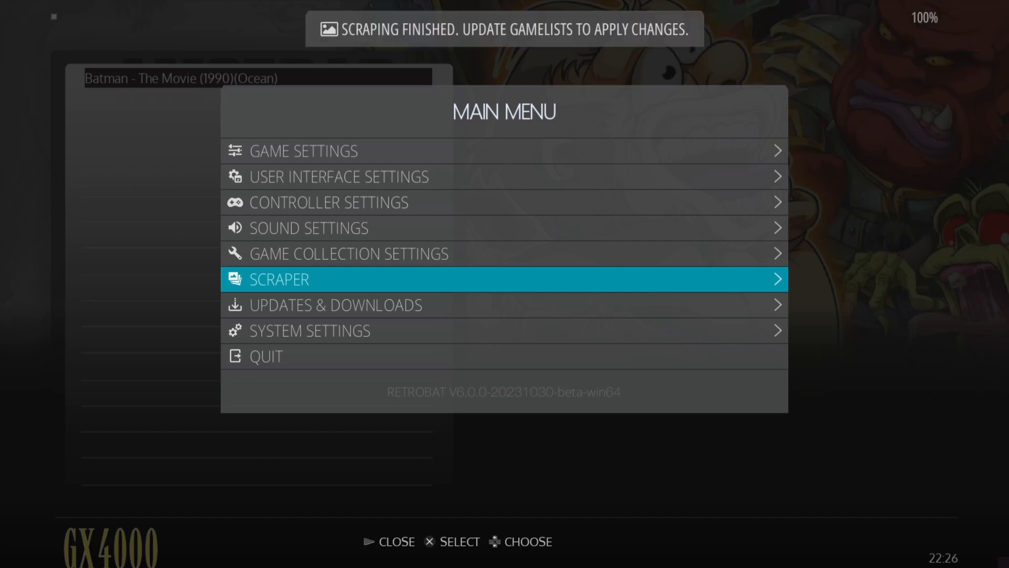
Confirm Update Gamelists so Batman The Movie shows its scraped media and details.
{"action": "key", "text": "up"}
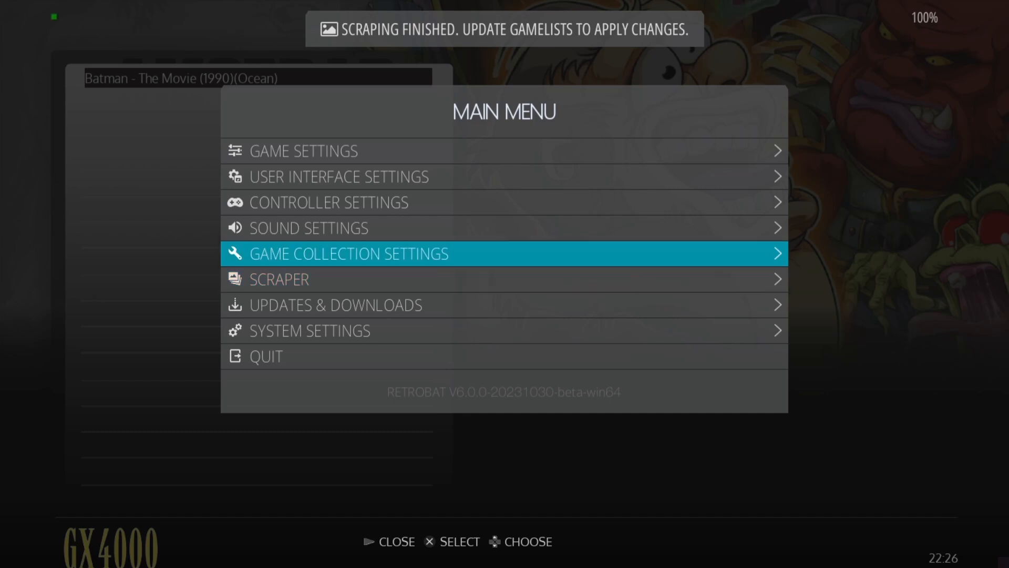
{"action": "left_click", "coordinate": [303, 151]}
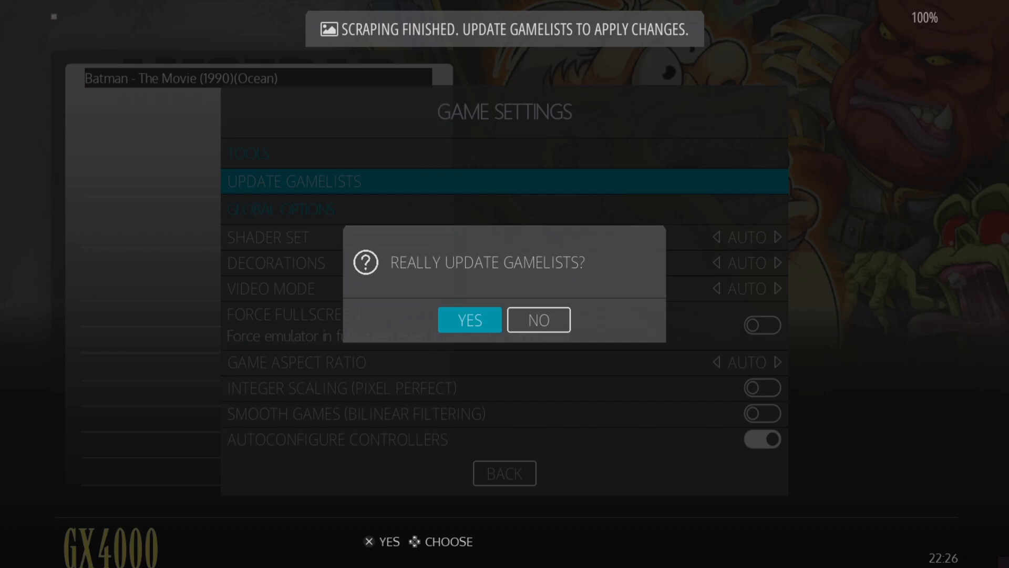
{"action": "left_click", "coordinate": [469, 320]}
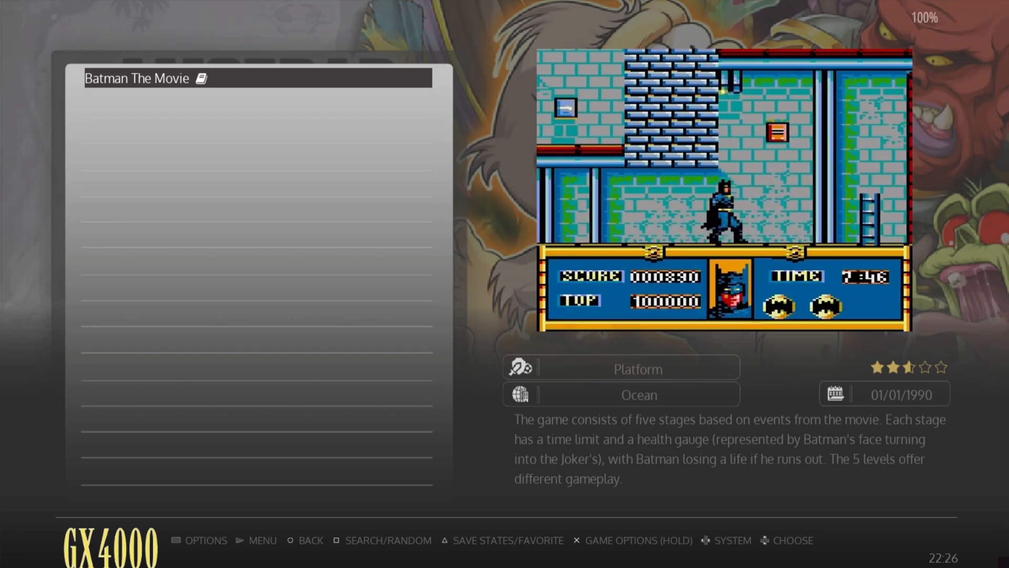
Browse the Amstrad GX4000 advanced system options, then launch Batman The Movie.
{"action": "left_click", "coordinate": [206, 541]}
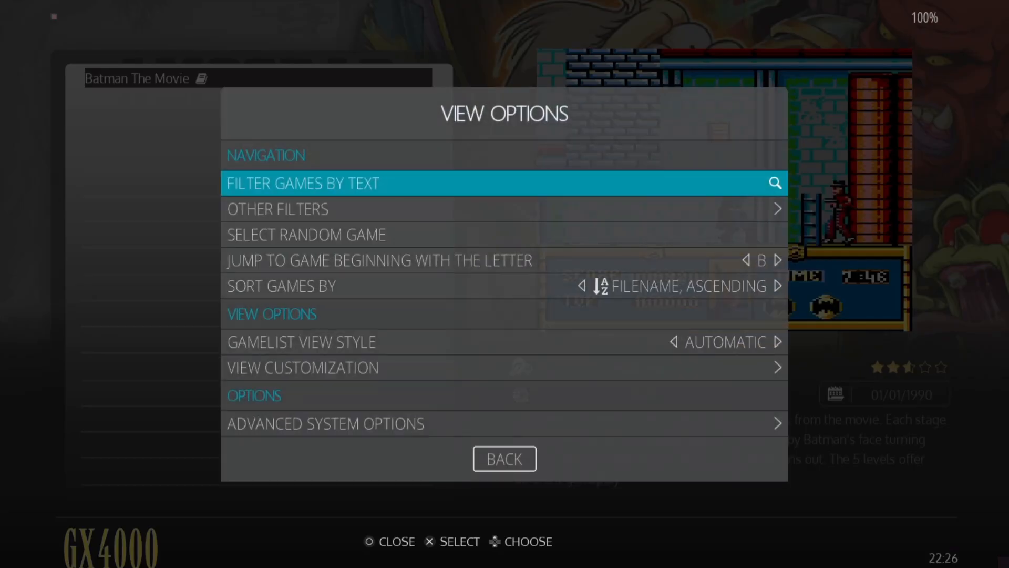
{"action": "left_click", "coordinate": [325, 422]}
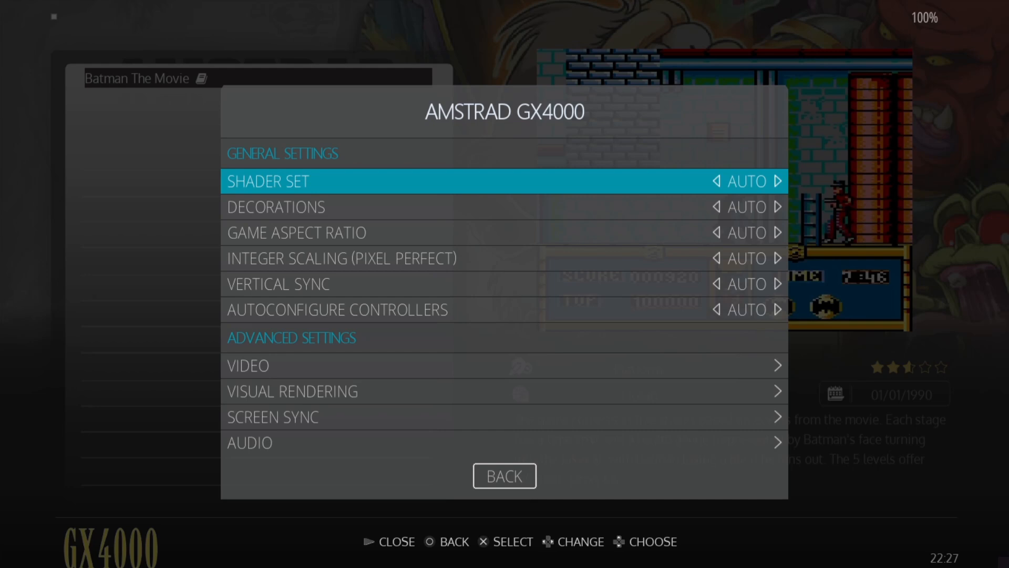
{"action": "scroll", "scroll_direction": "down", "scroll_amount": 3}
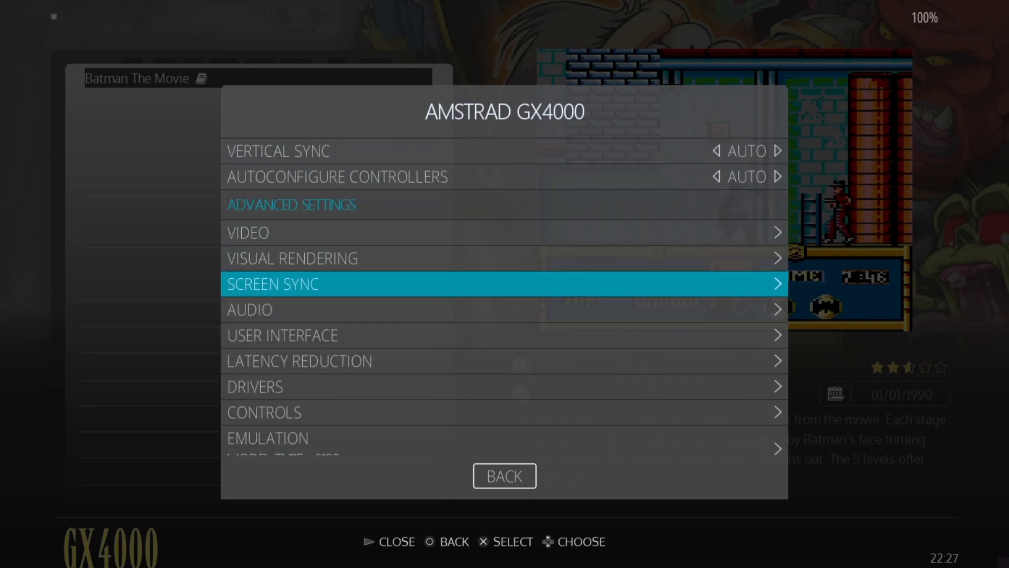
{"action": "left_click", "coordinate": [504, 476]}
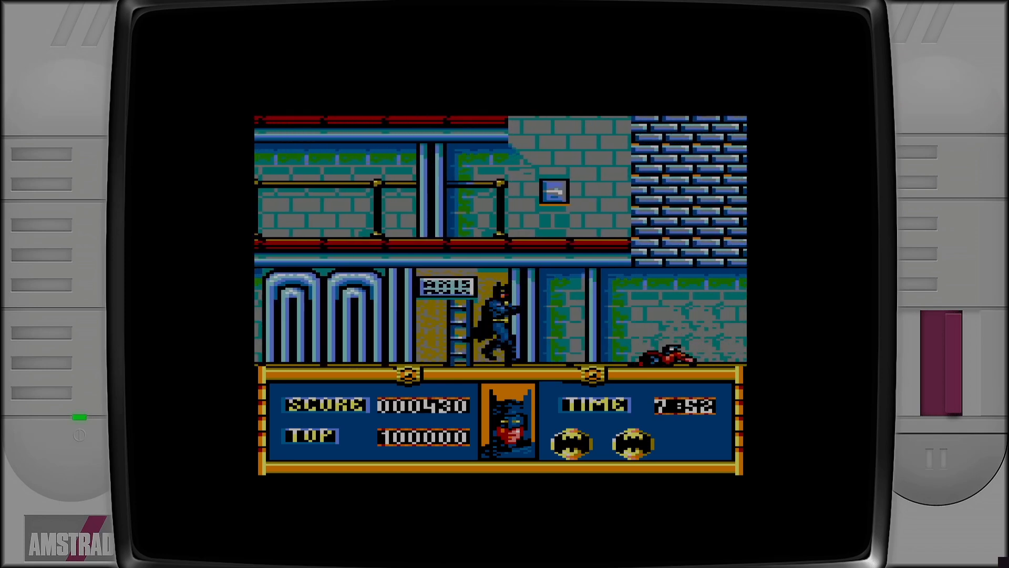
Play Batman The Movie briefly and exit back to the GX4000 game list.
{"action": "key", "text": "Right"}
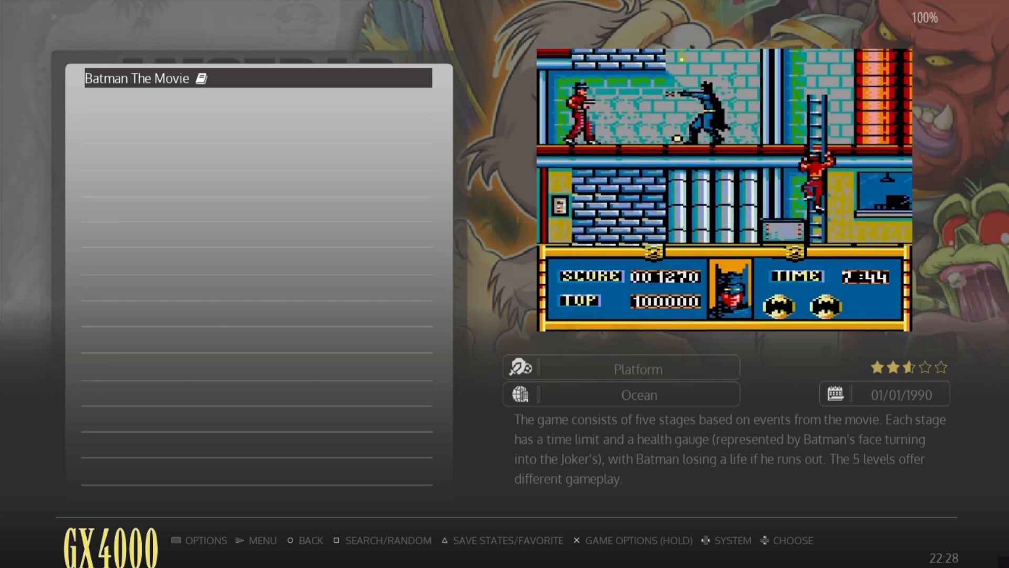
Set GX4000 Shader Set to Curvature and Decorations to None, then reach the Game Aspect Ratio list.
{"action": "left_click", "coordinate": [205, 540]}
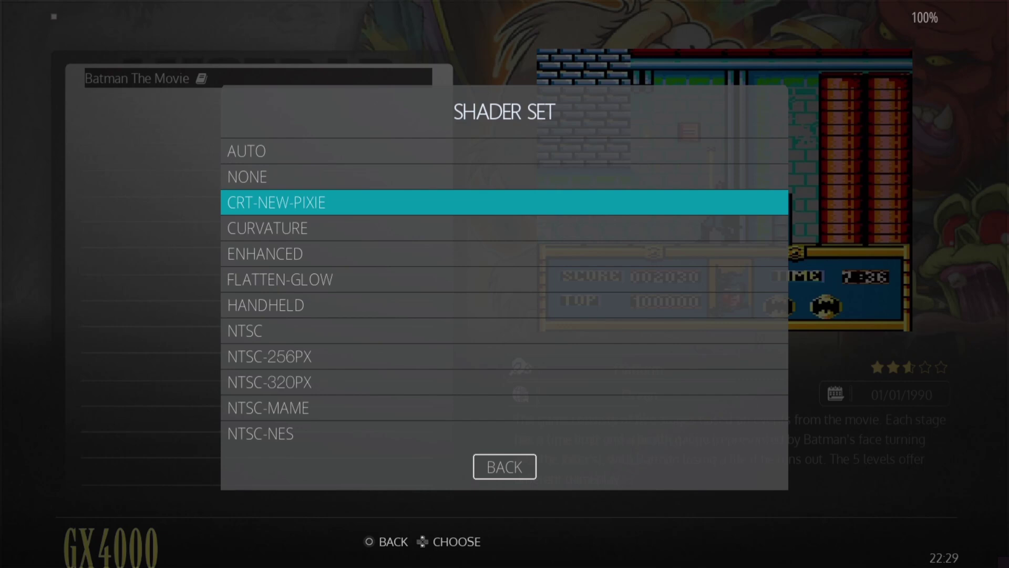
{"action": "key", "text": "Down"}
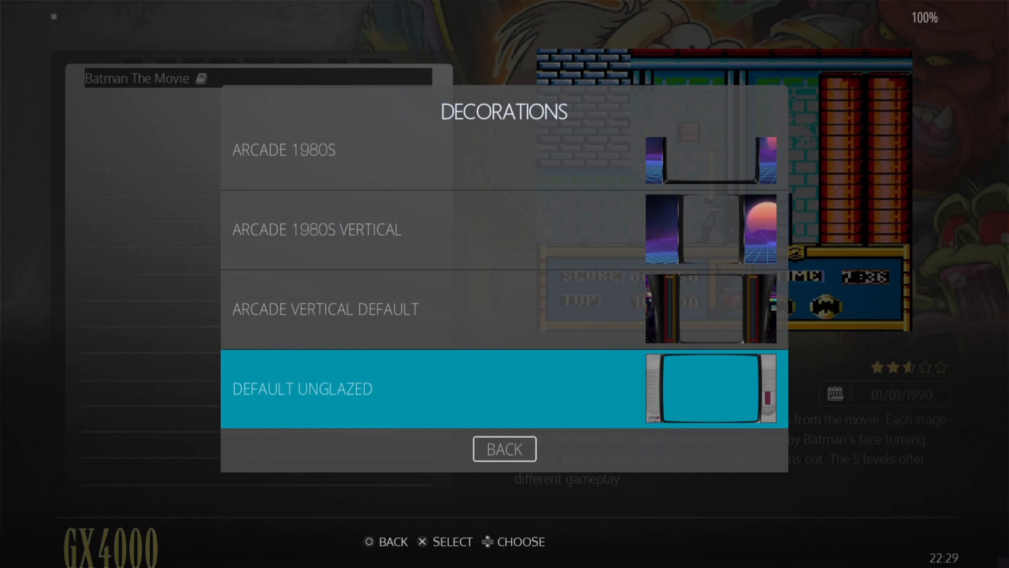
{"action": "left_click", "coordinate": [504, 449]}
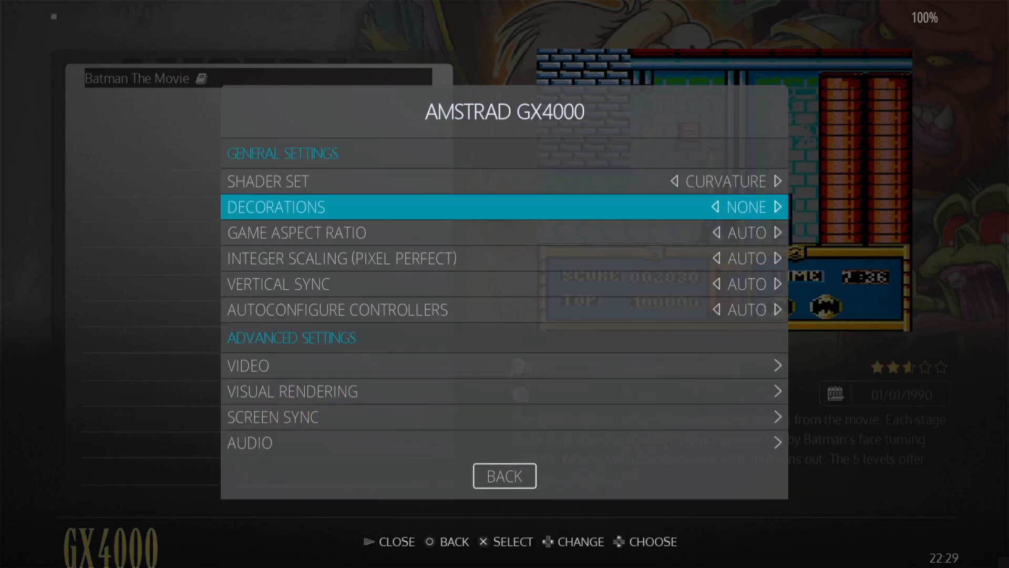
{"action": "left_click", "coordinate": [297, 232]}
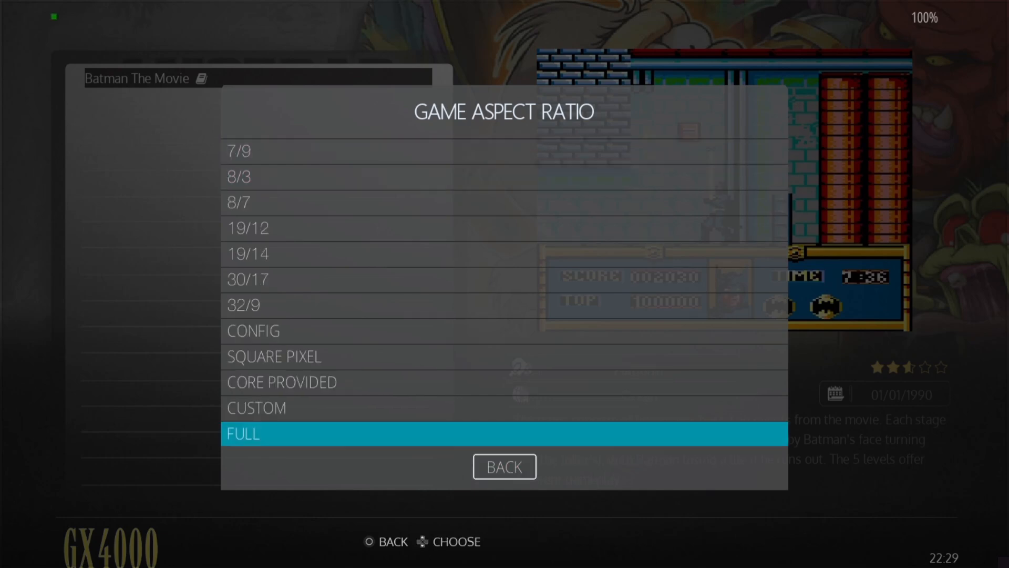
Browse the game aspect ratio choices and reach the Vertical Sync options with Yes highlighted.
{"action": "key", "text": "up"}
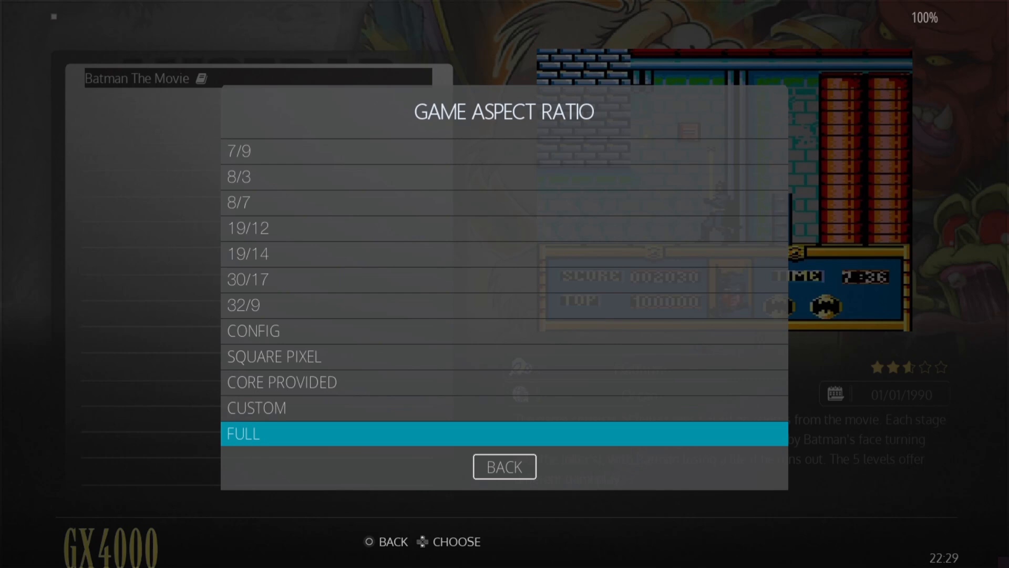
{"action": "scroll", "scroll_direction": "up", "scroll_amount": 3}
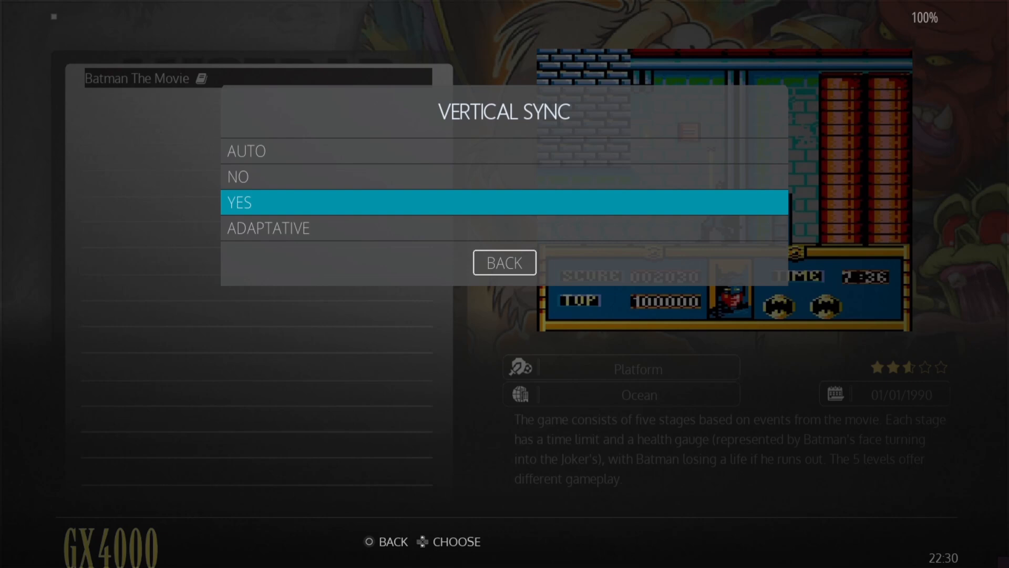
Keep vertical sync on and leave force fullscreen and HDR on AUTO.
{"action": "left_click", "coordinate": [504, 262]}
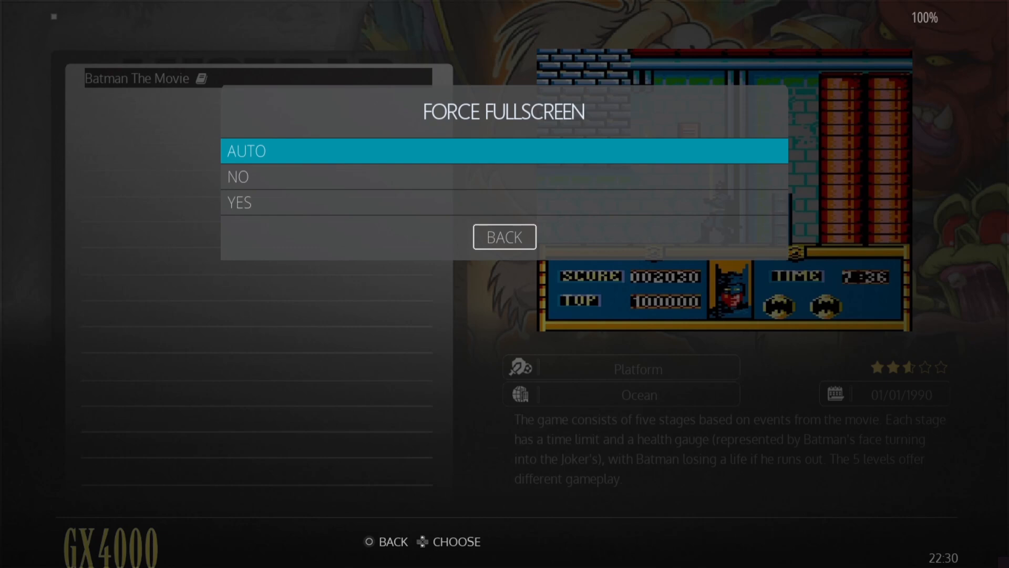
{"action": "left_click", "coordinate": [504, 236]}
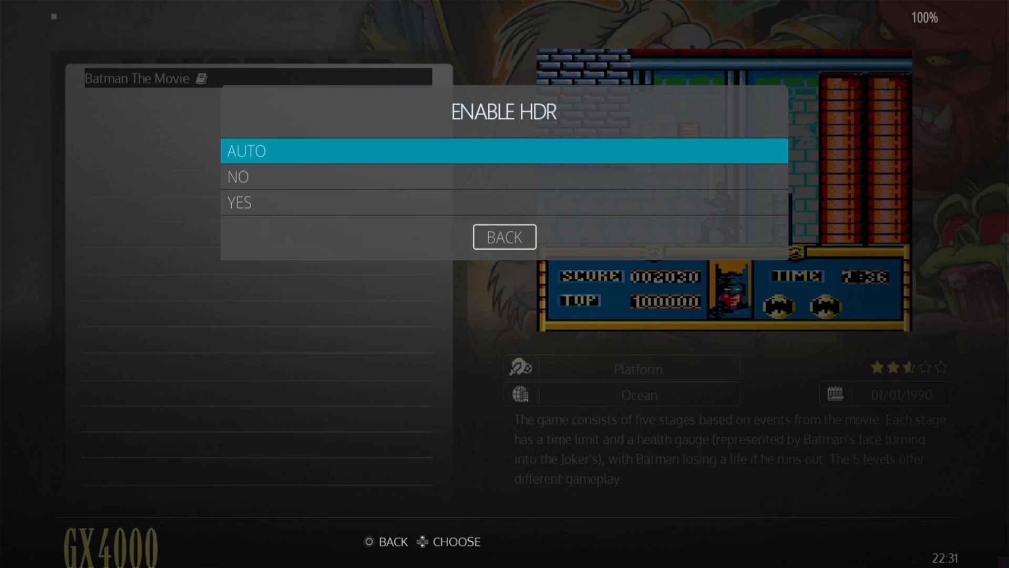
{"action": "left_click", "coordinate": [504, 236]}
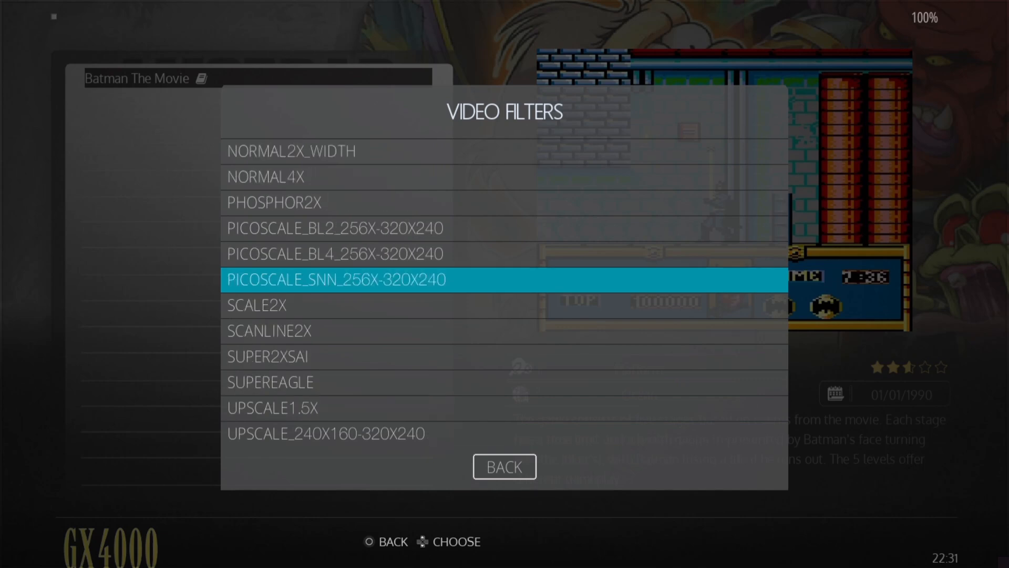
Leave the video filter and smoothing on AUTO, then browse the monitor colour choices.
{"action": "left_click", "coordinate": [503, 466]}
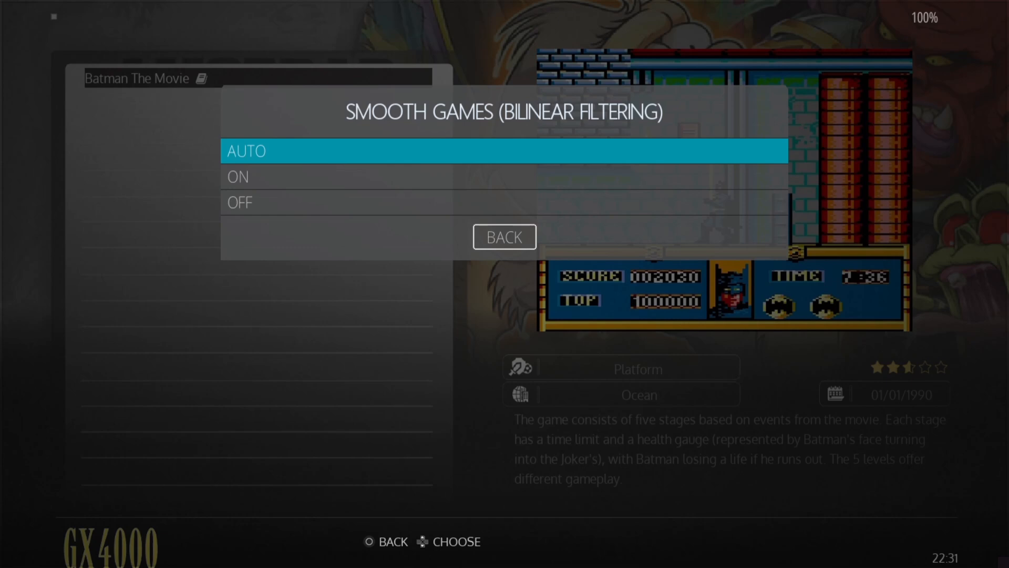
{"action": "left_click", "coordinate": [503, 236]}
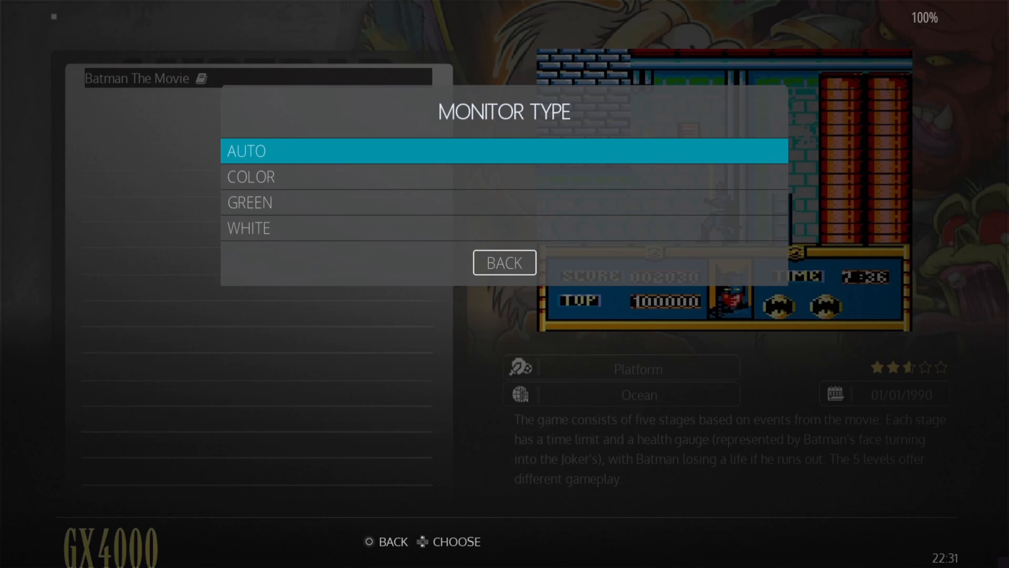
{"action": "key", "text": "Down"}
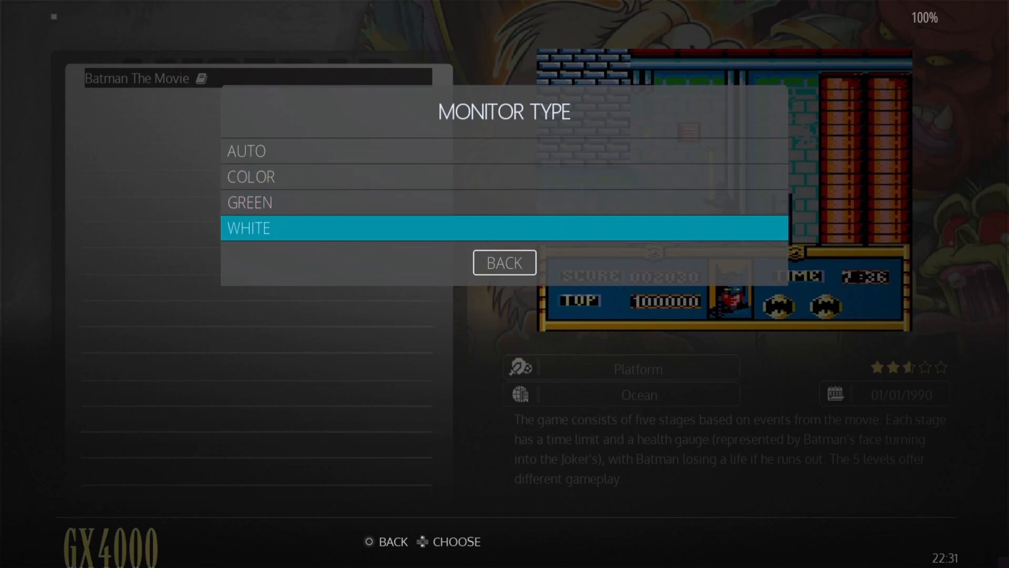
{"action": "key", "text": "up"}
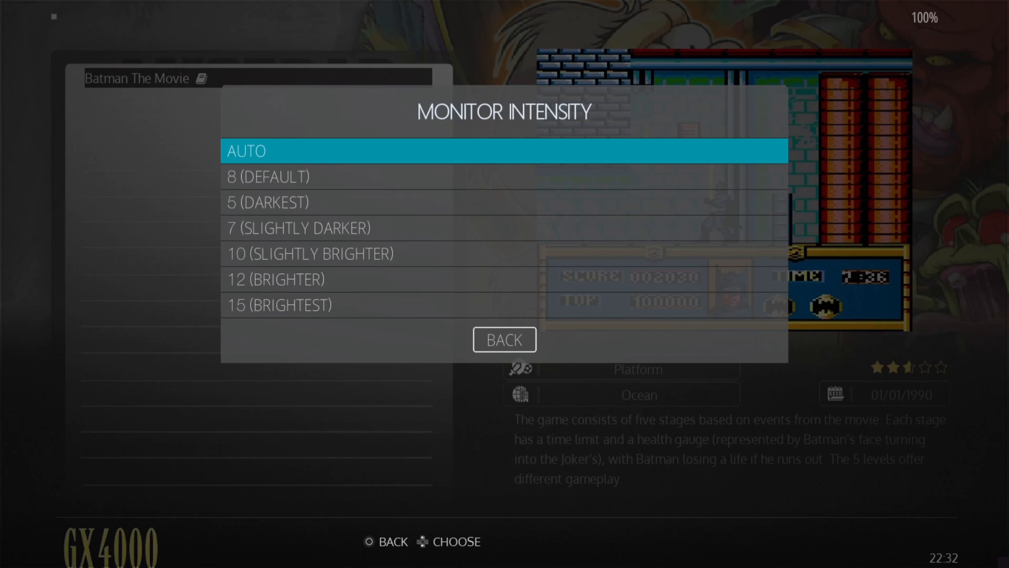
Leave monitor intensity and RAM size on AUTO and exit the emulation settings.
{"action": "left_click", "coordinate": [505, 340]}
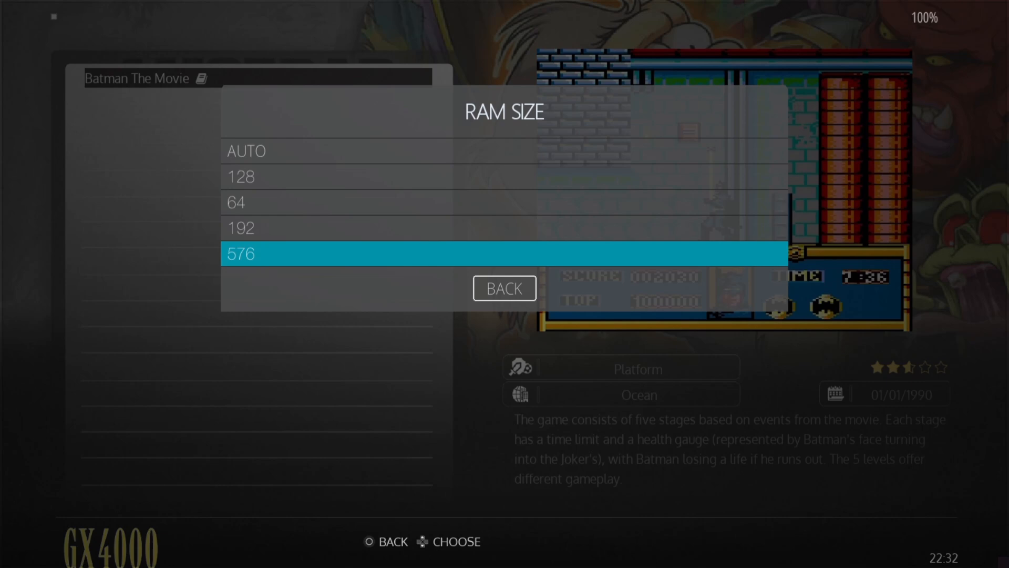
{"action": "left_click", "coordinate": [505, 288]}
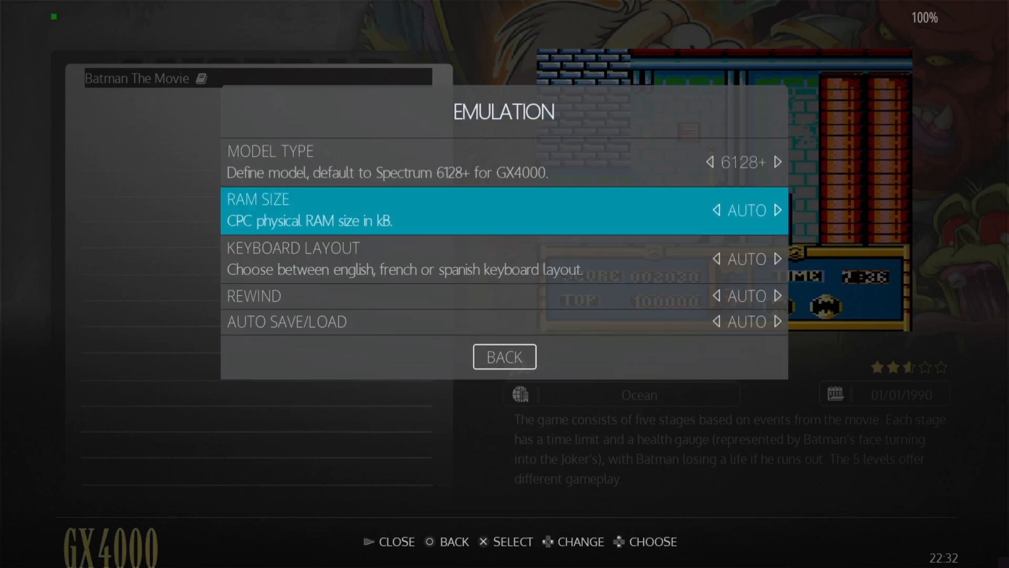
{"action": "left_click", "coordinate": [504, 357]}
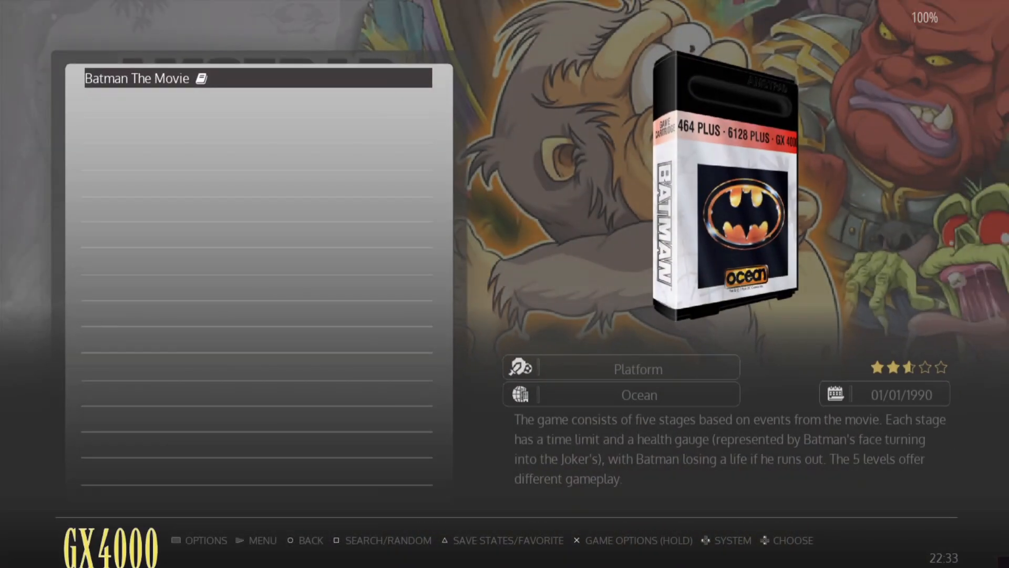
{"action": "left_click", "coordinate": [206, 540]}
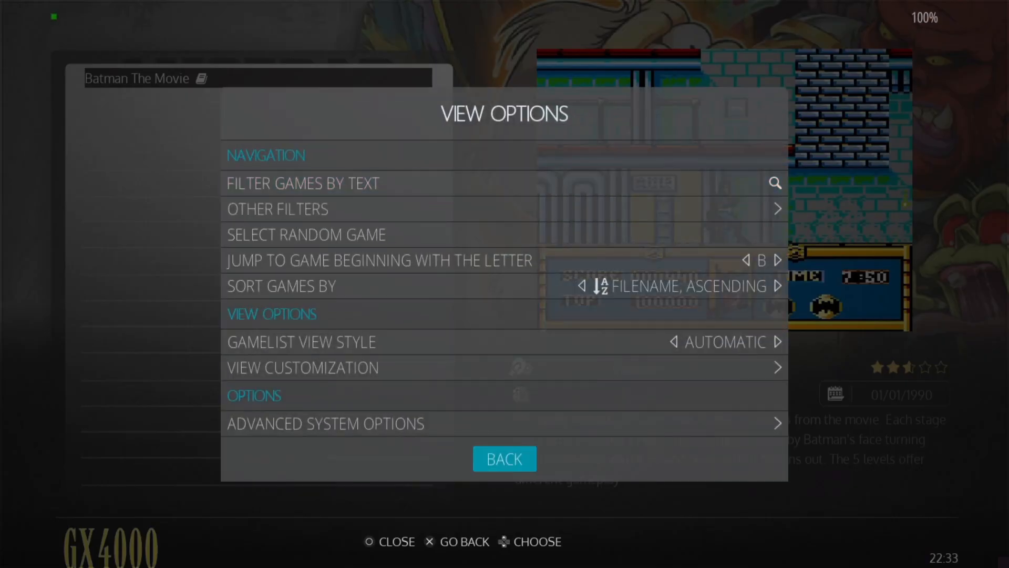
{"action": "left_click", "coordinate": [325, 424]}
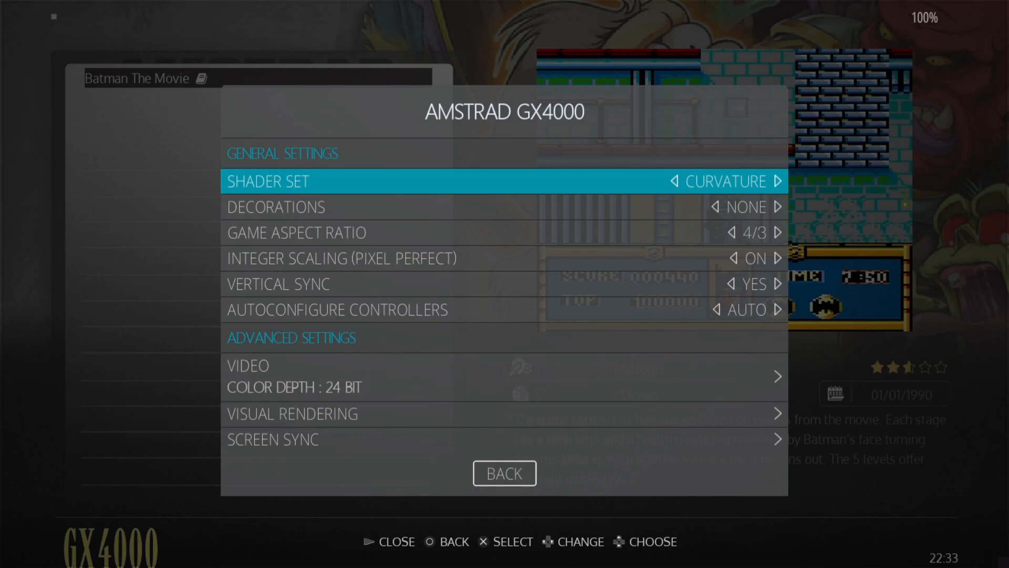
{"action": "left_click", "coordinate": [295, 232]}
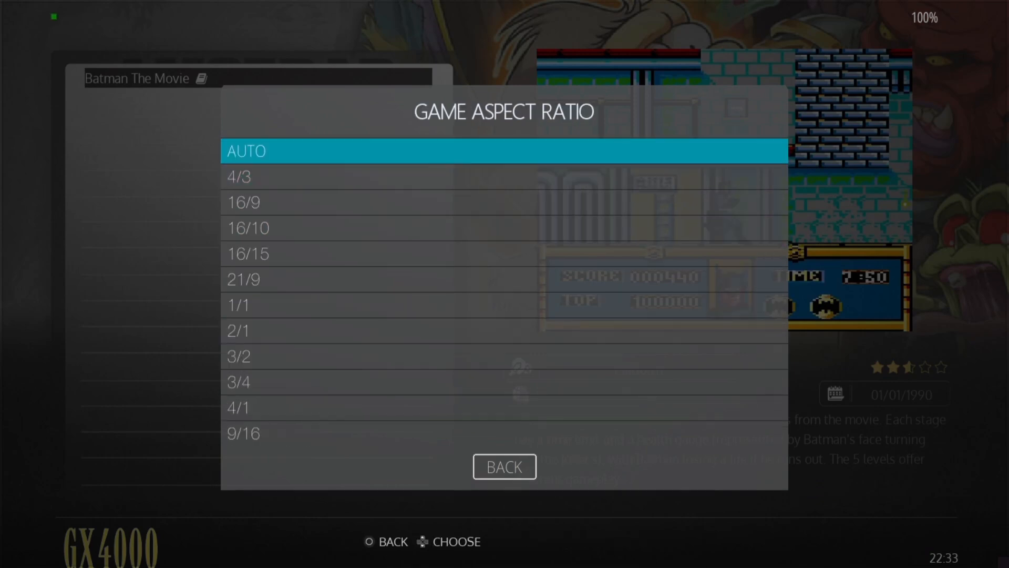
{"action": "left_click", "coordinate": [503, 465]}
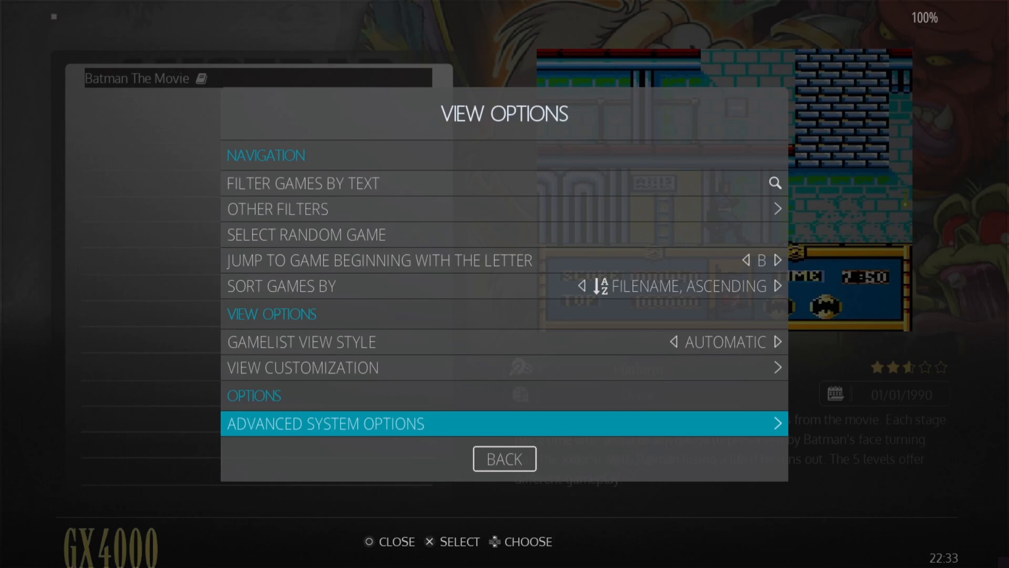
{"action": "left_click", "coordinate": [504, 458]}
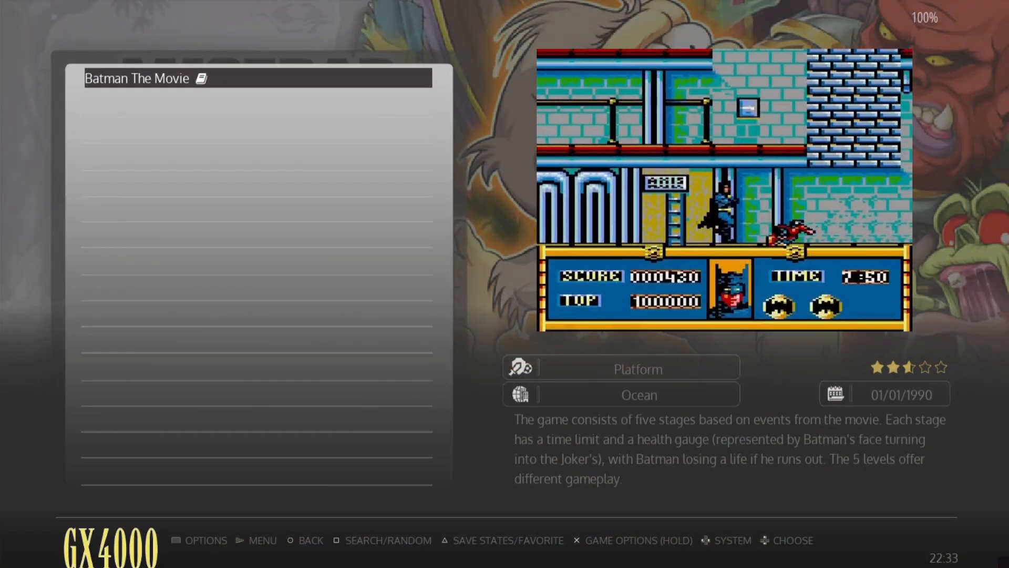
In the GX4000 advanced system options, highlight GREEN under monitor type.
{"action": "left_click", "coordinate": [206, 541]}
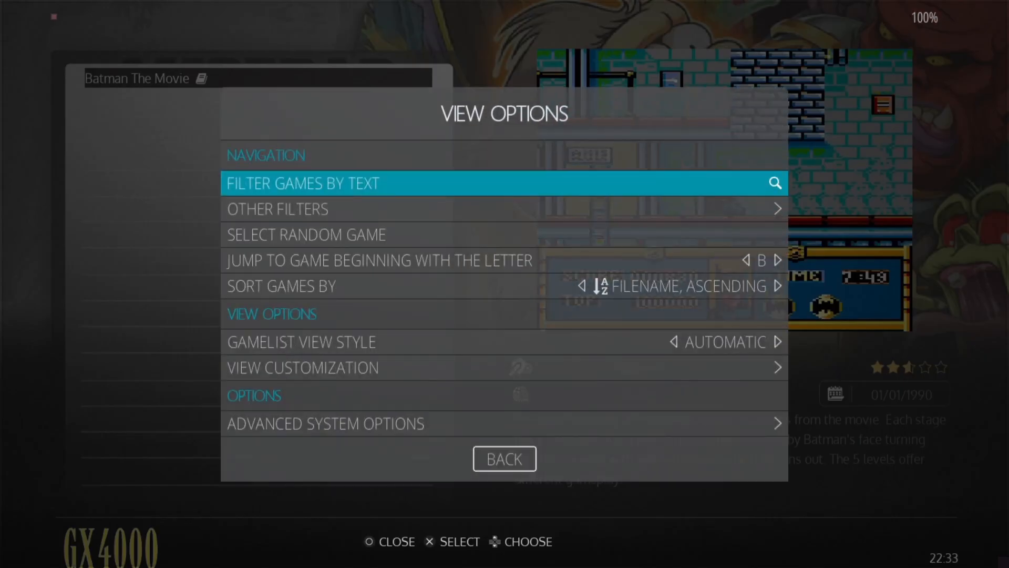
{"action": "left_click", "coordinate": [324, 422]}
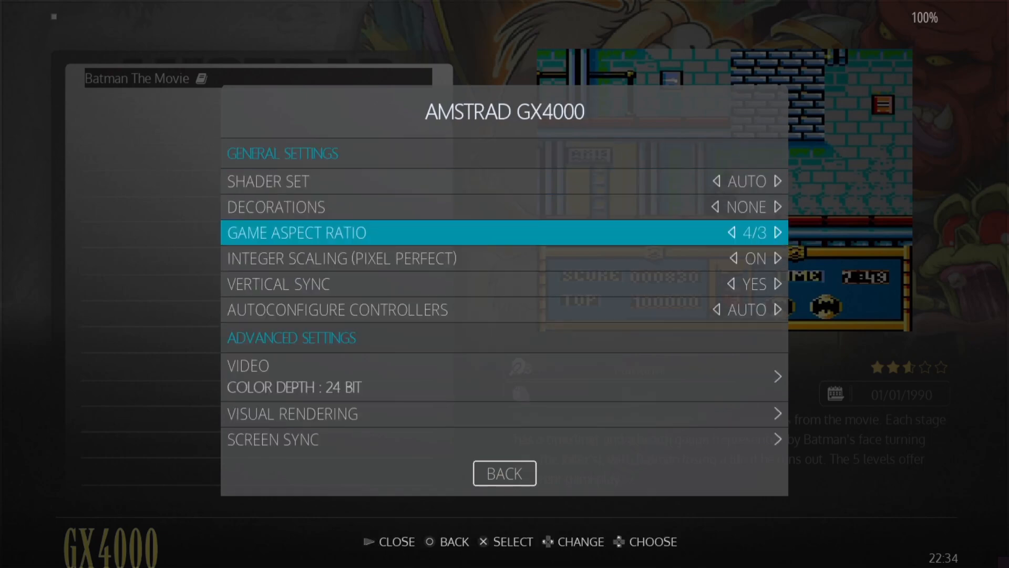
{"action": "left_click", "coordinate": [291, 413]}
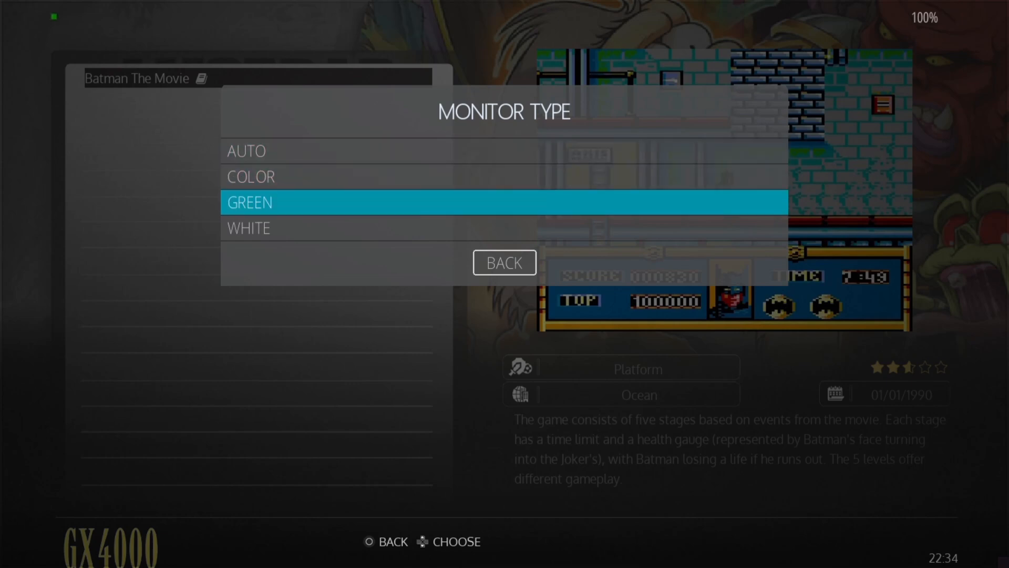
{"action": "left_click", "coordinate": [504, 262]}
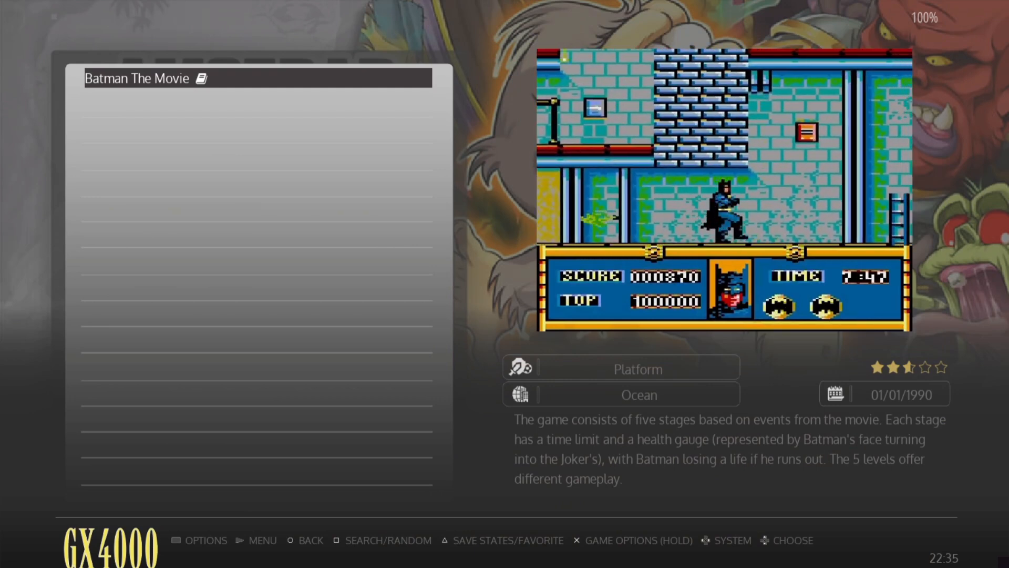
Reopen the view options for the Batman The Movie game list.
{"action": "left_click", "coordinate": [206, 541]}
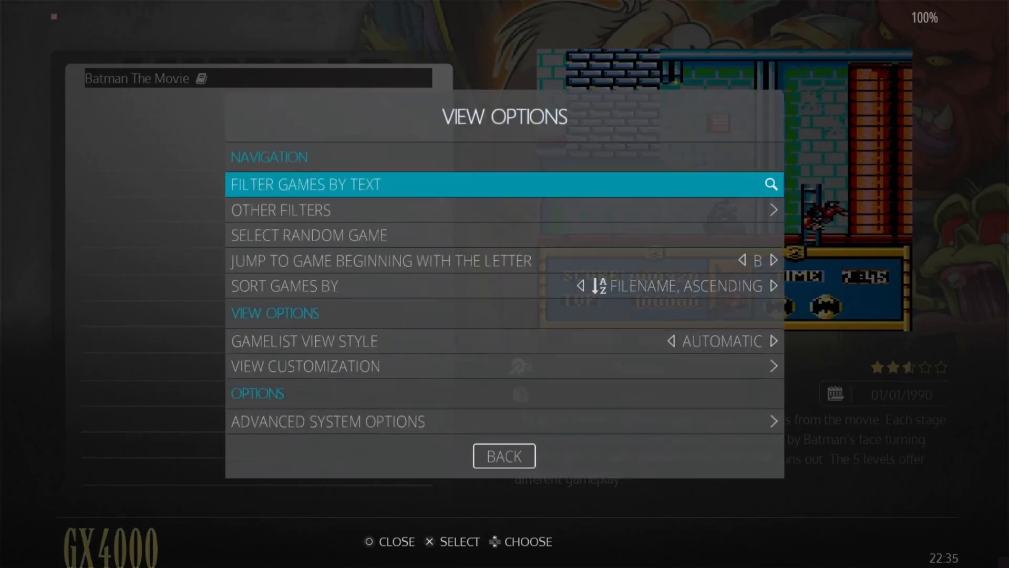
{"action": "key", "text": "Down"}
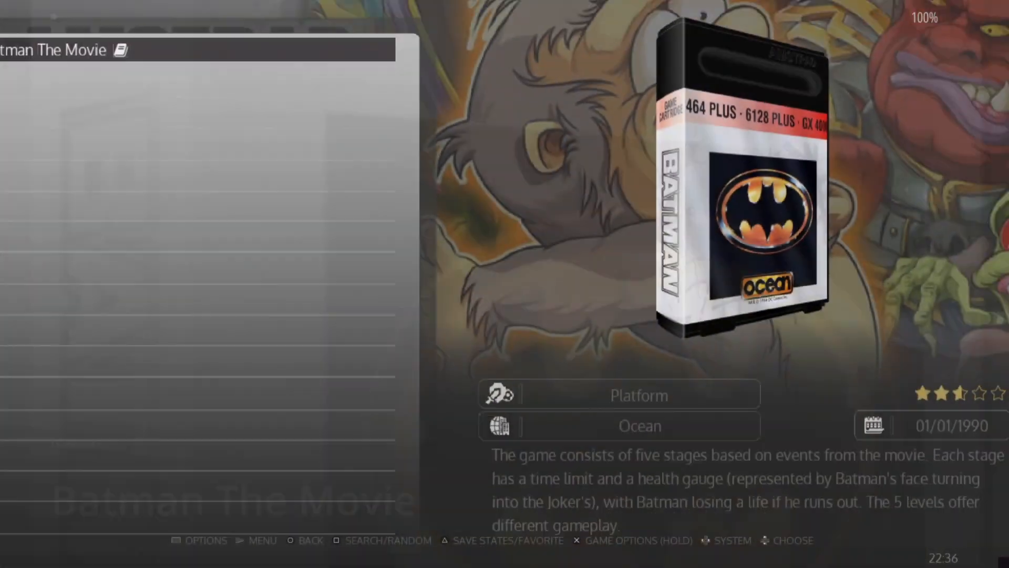
{"action": "left_click", "coordinate": [206, 540]}
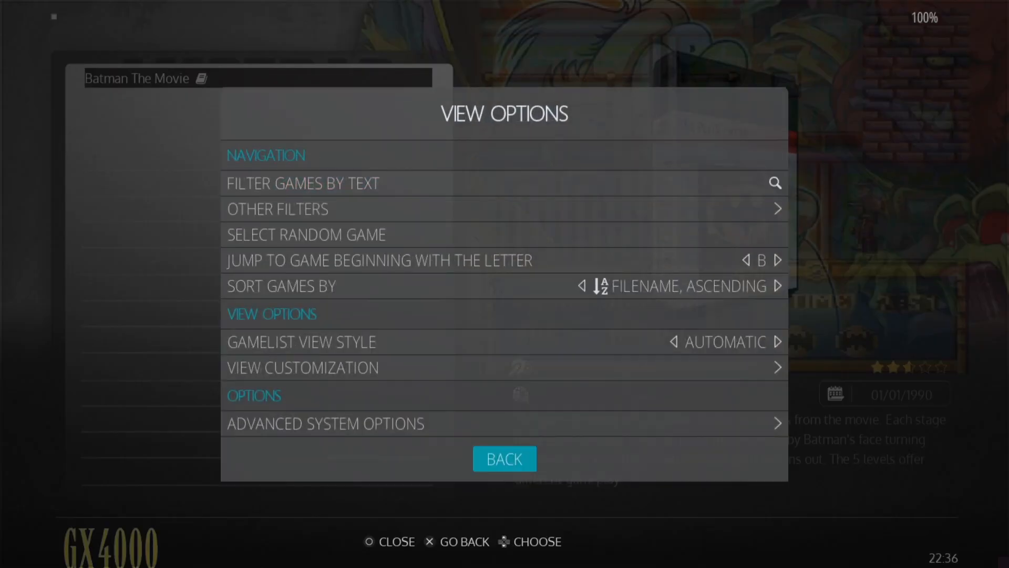